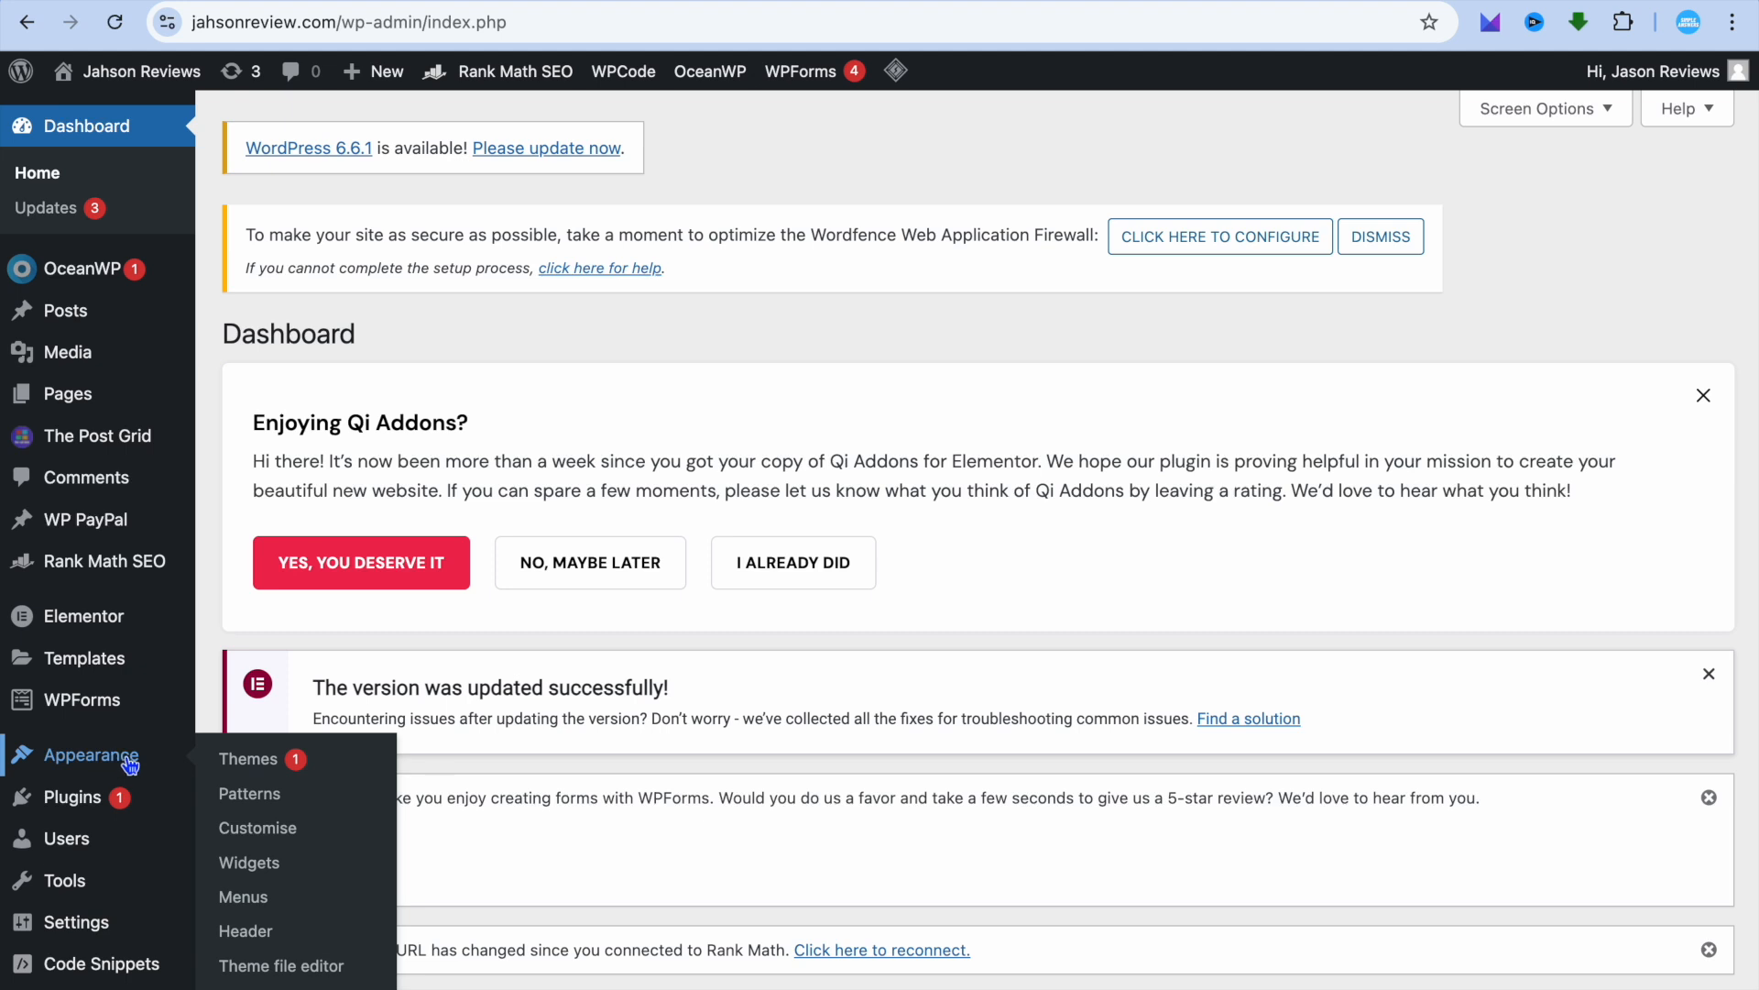
Launch the Customizer from the Appearance menu for the Jahson Reviews site.
click(256, 829)
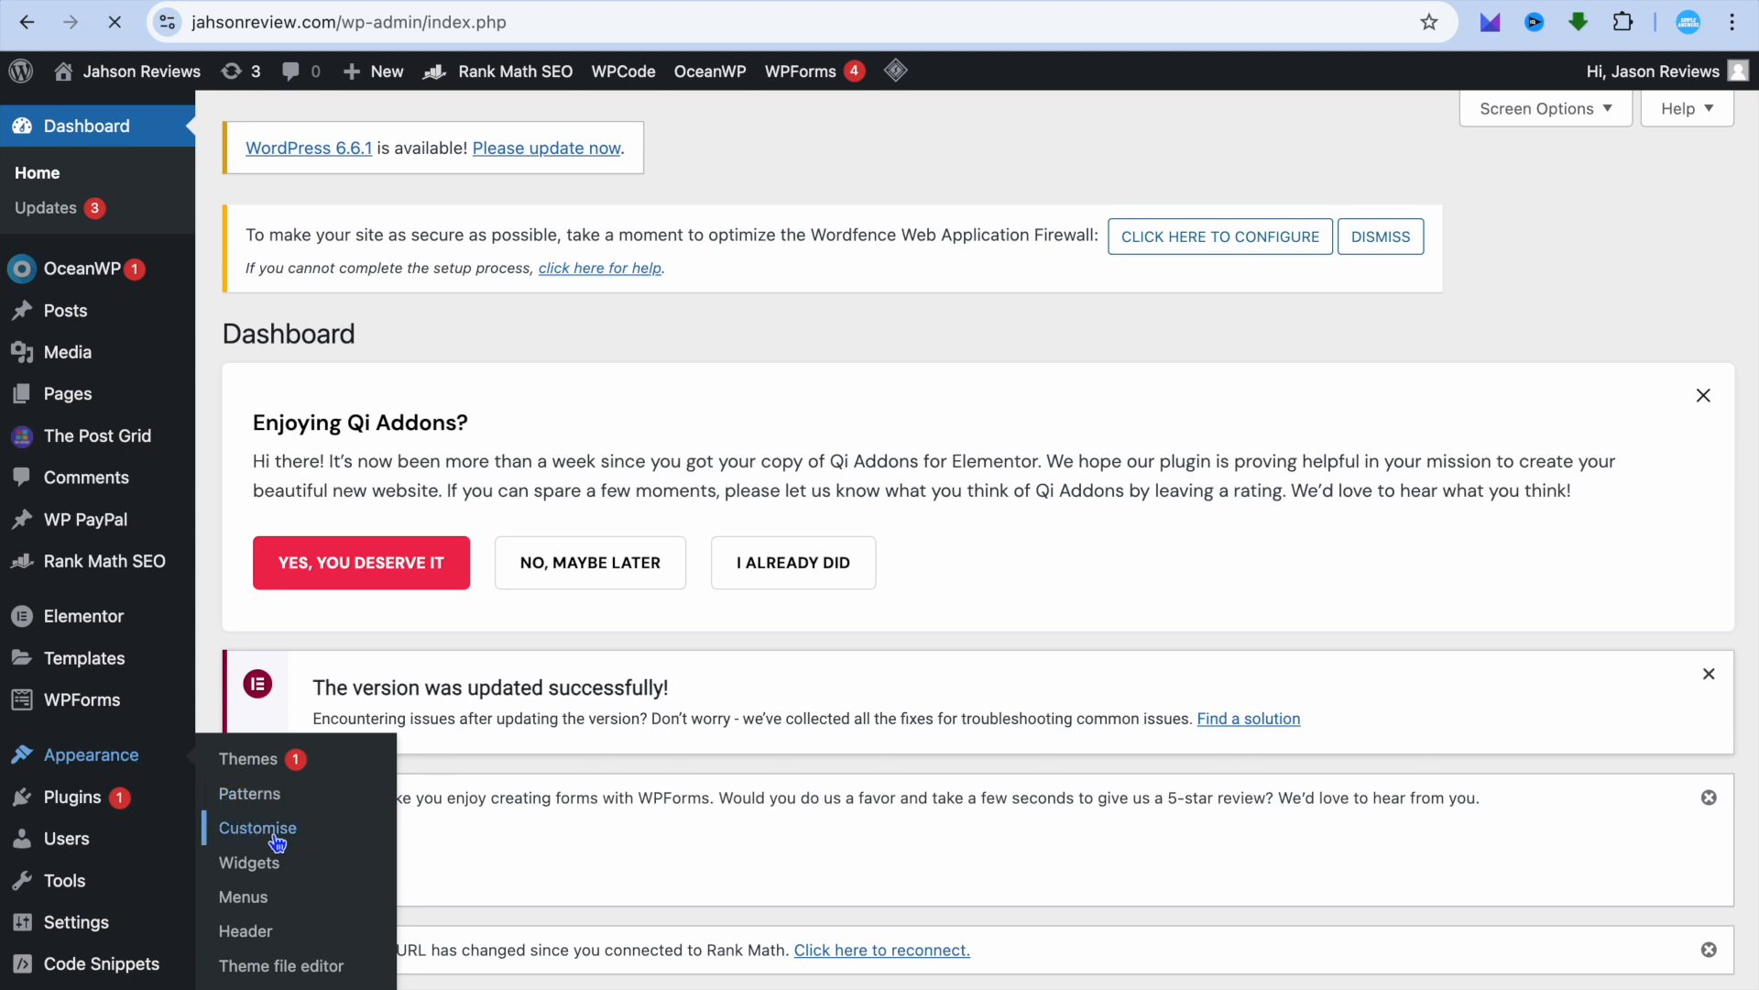
click(256, 826)
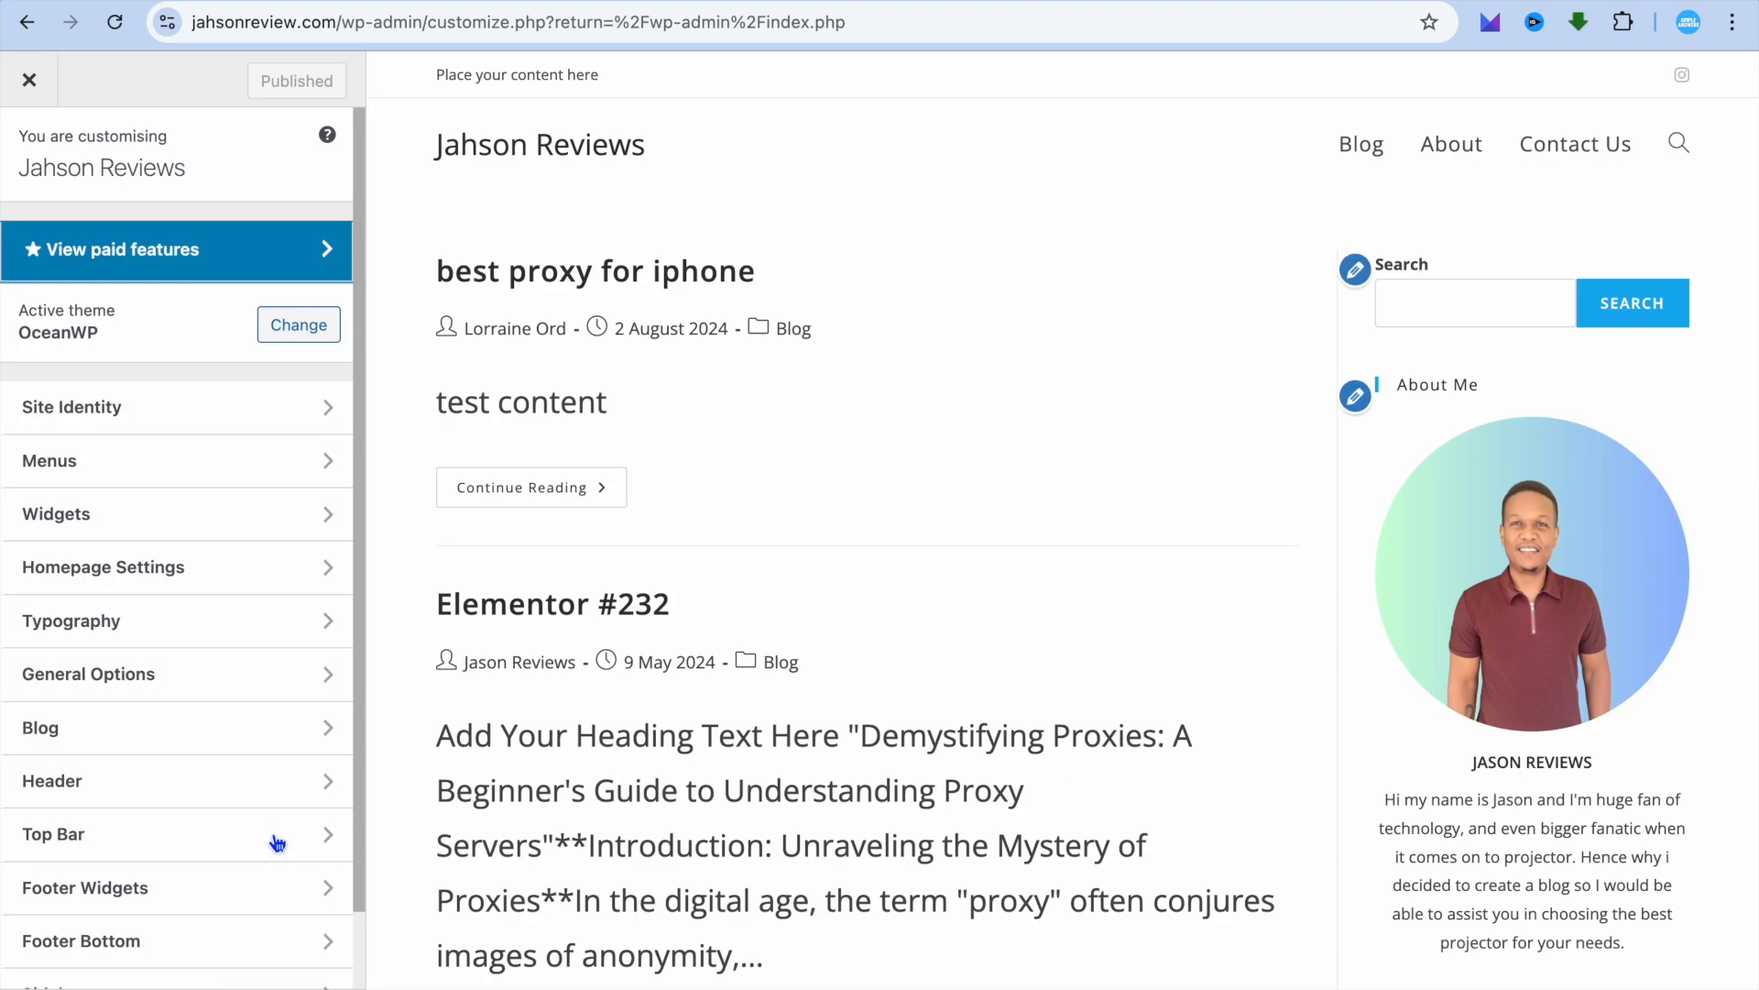
mouse_move(209, 794)
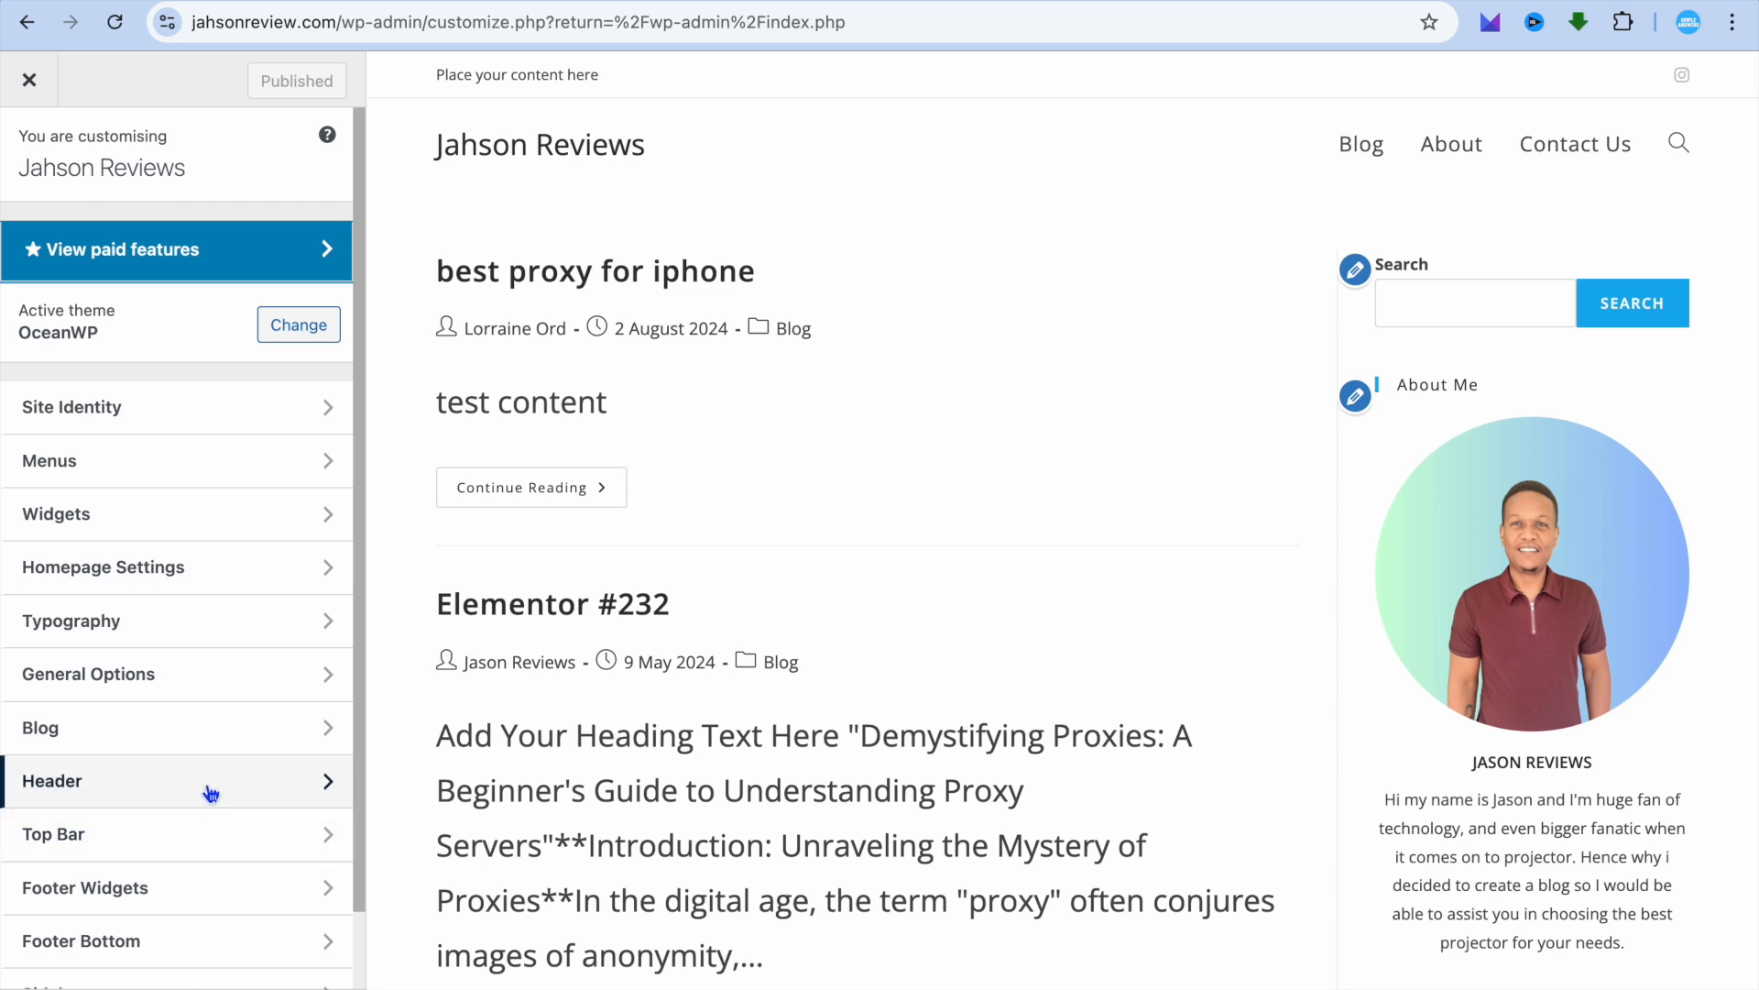
mouse_move(221, 793)
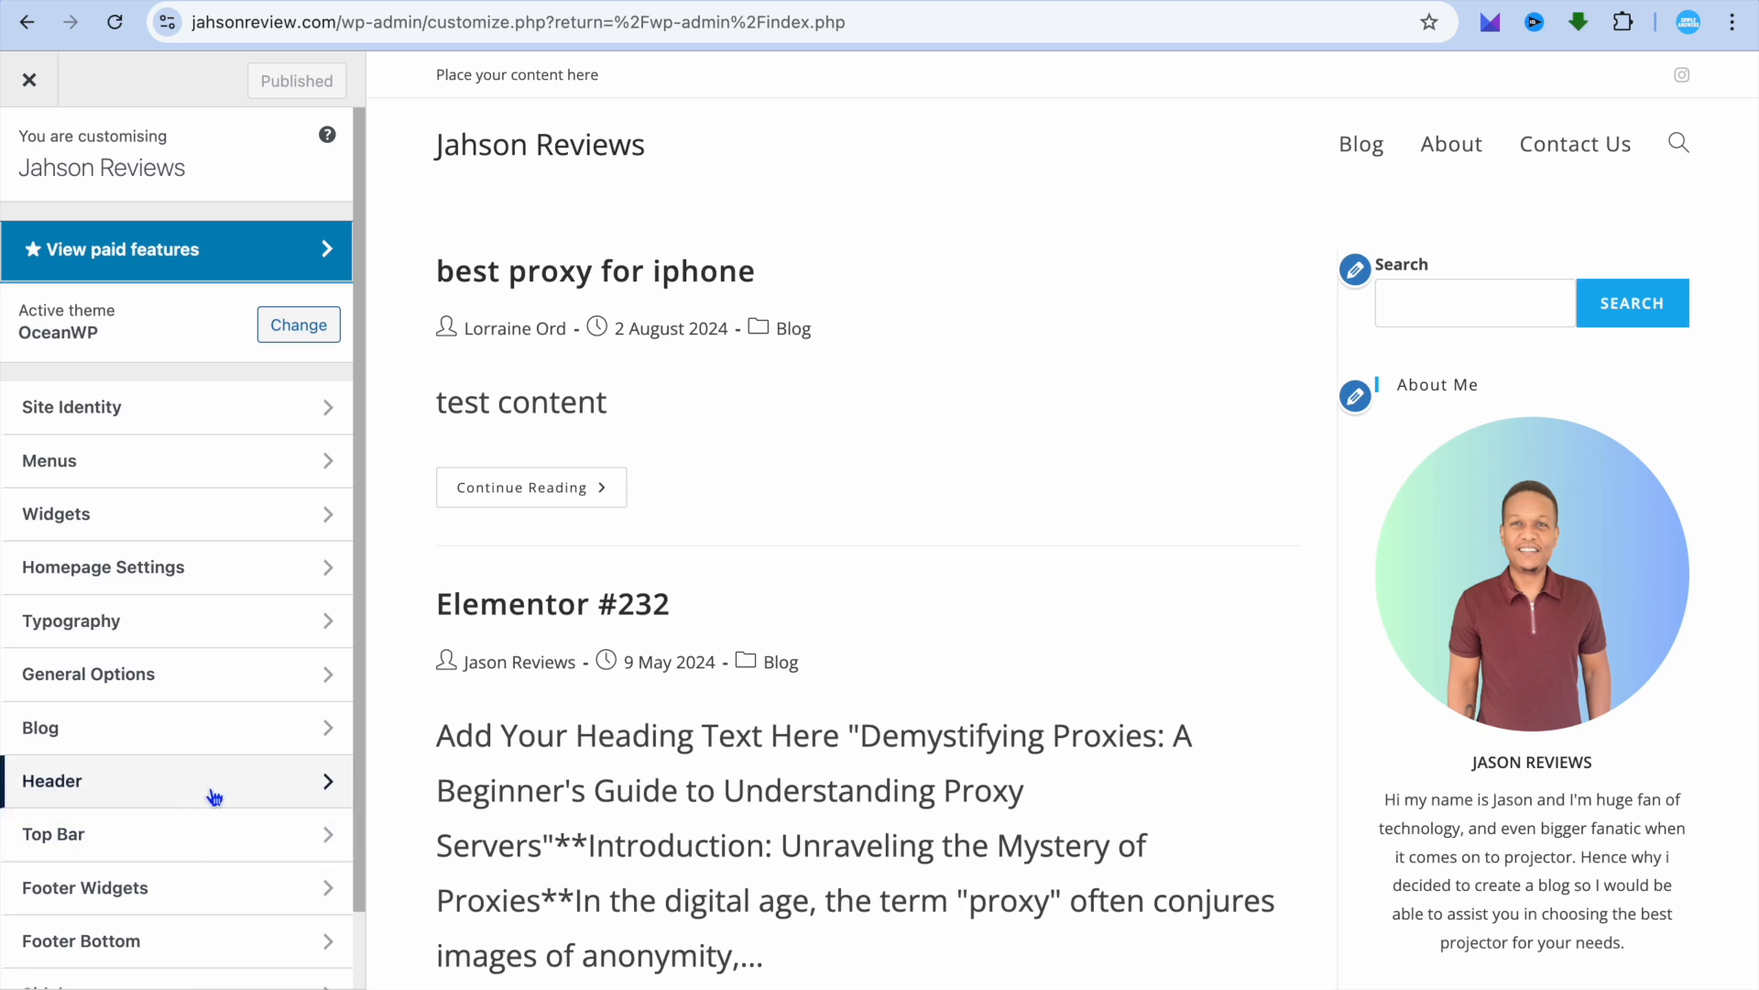
Go into the Header section of the Customizer panel.
click(176, 780)
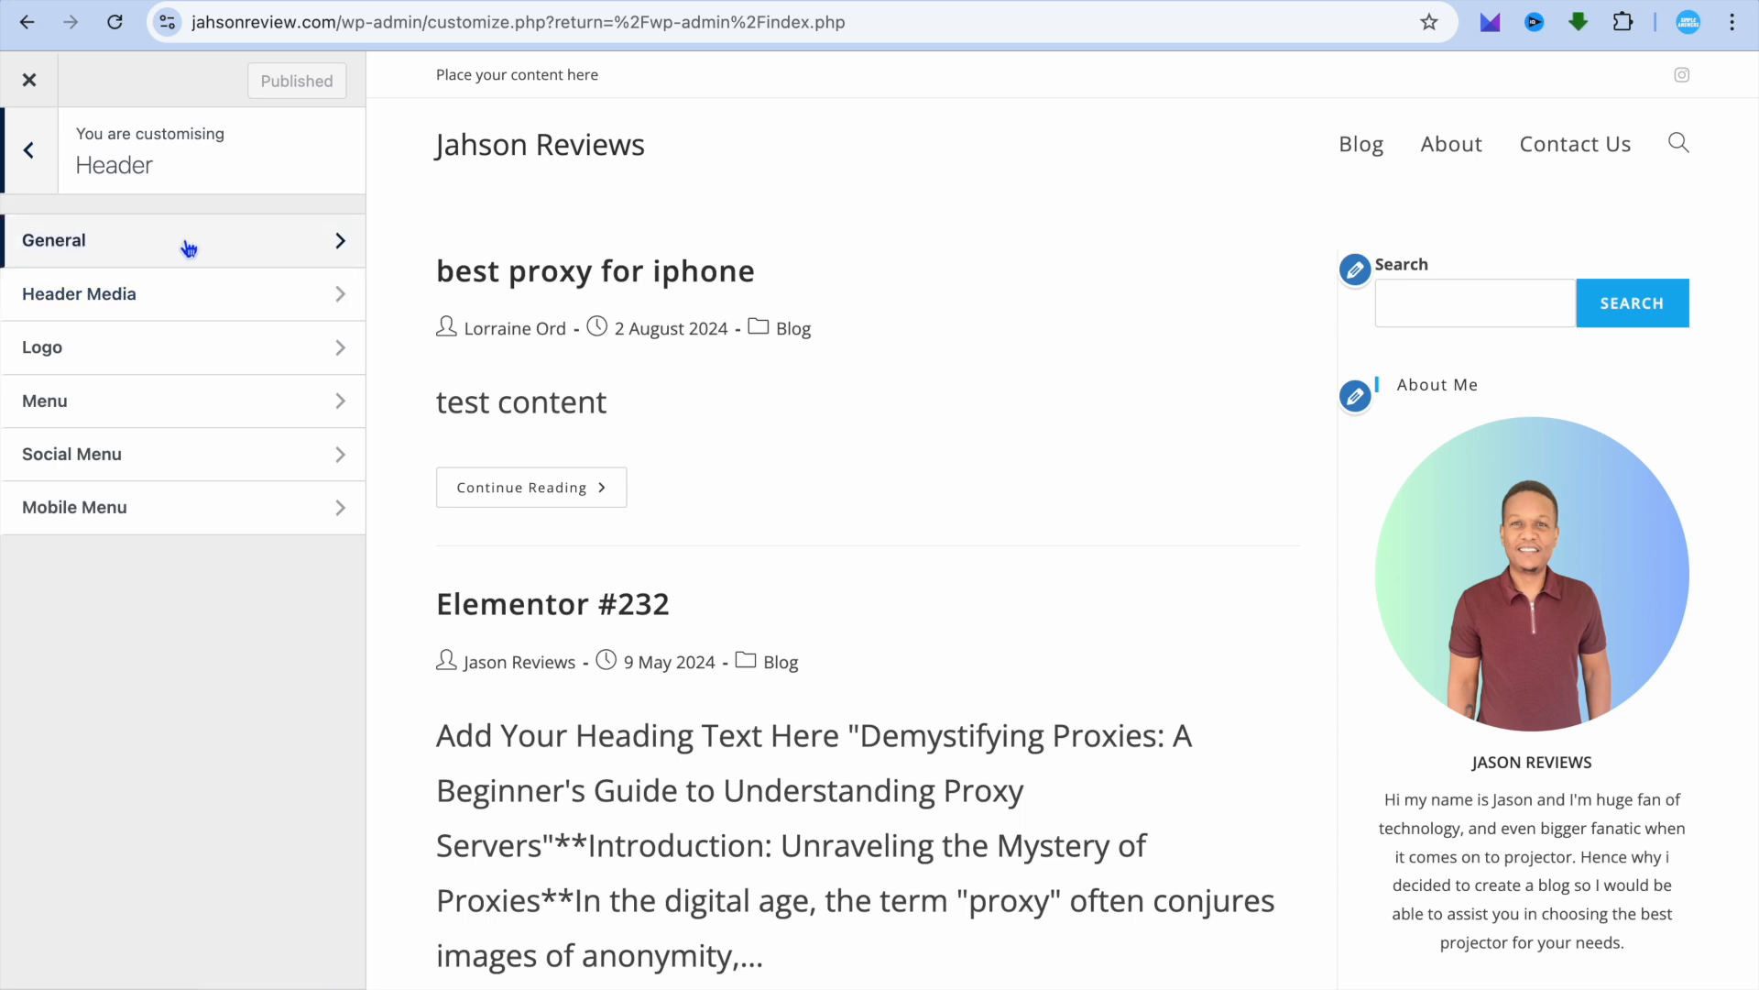
Show the header's General settings: Minimal style, 74 px height, colours and padding.
click(185, 239)
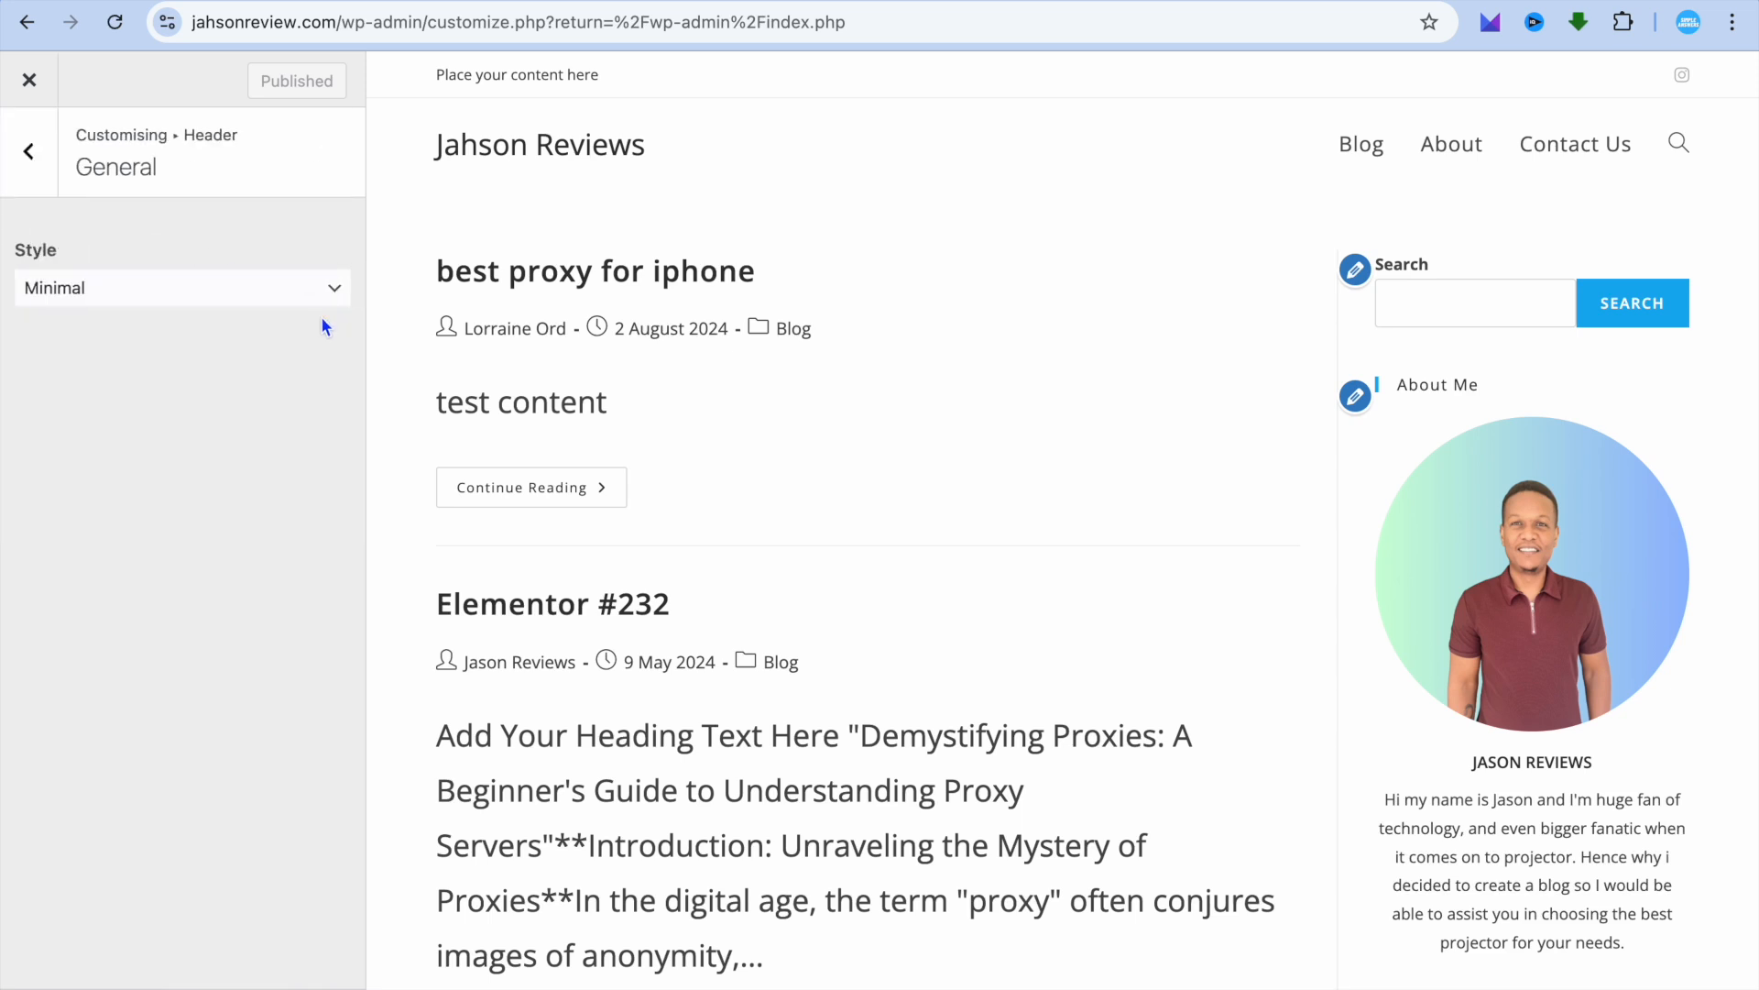
click(179, 287)
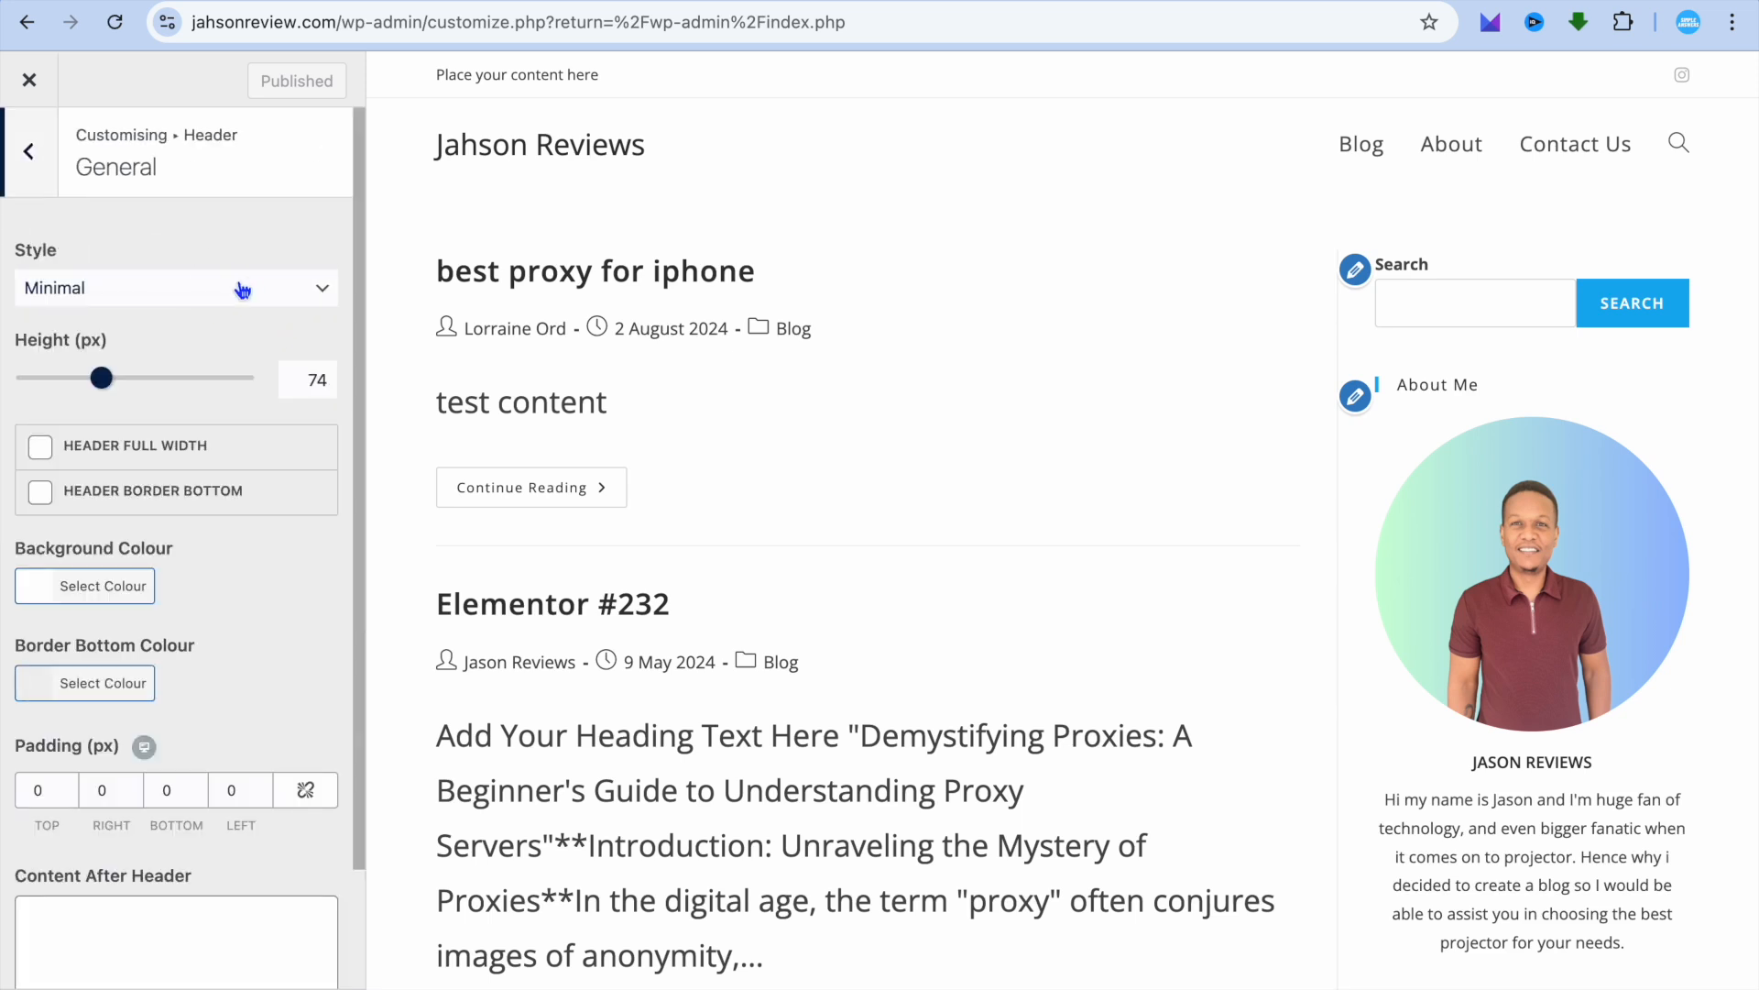
click(175, 287)
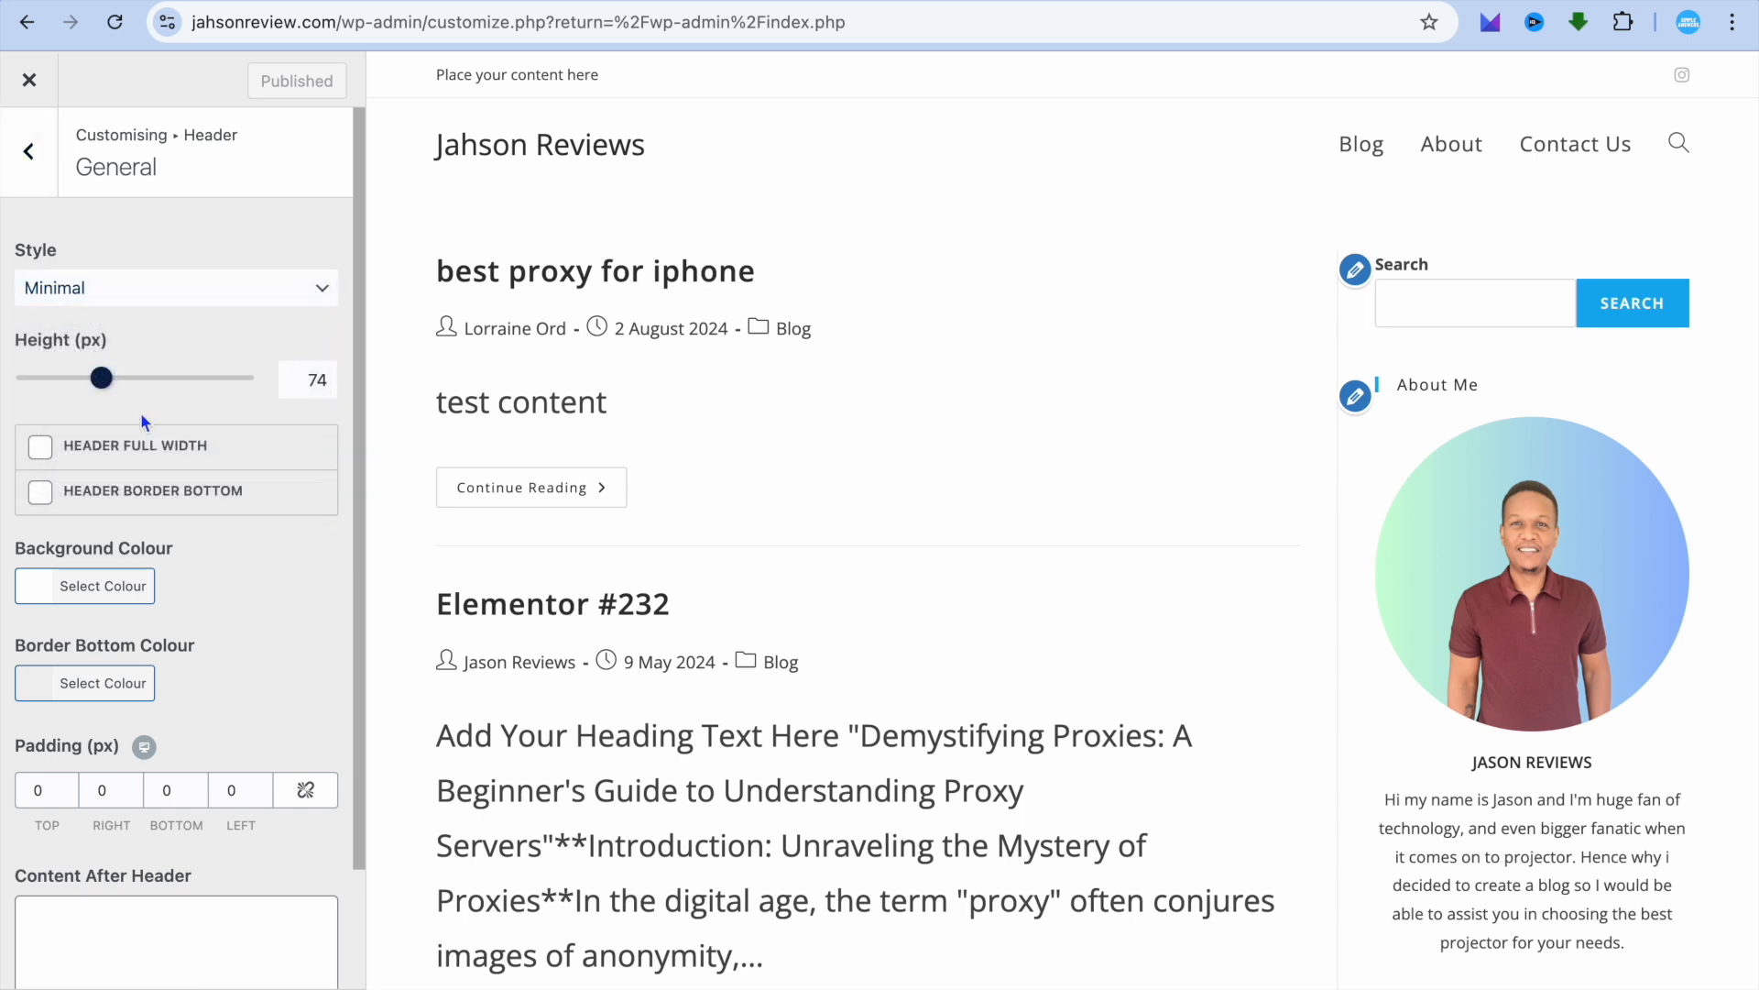
mouse_move(116, 414)
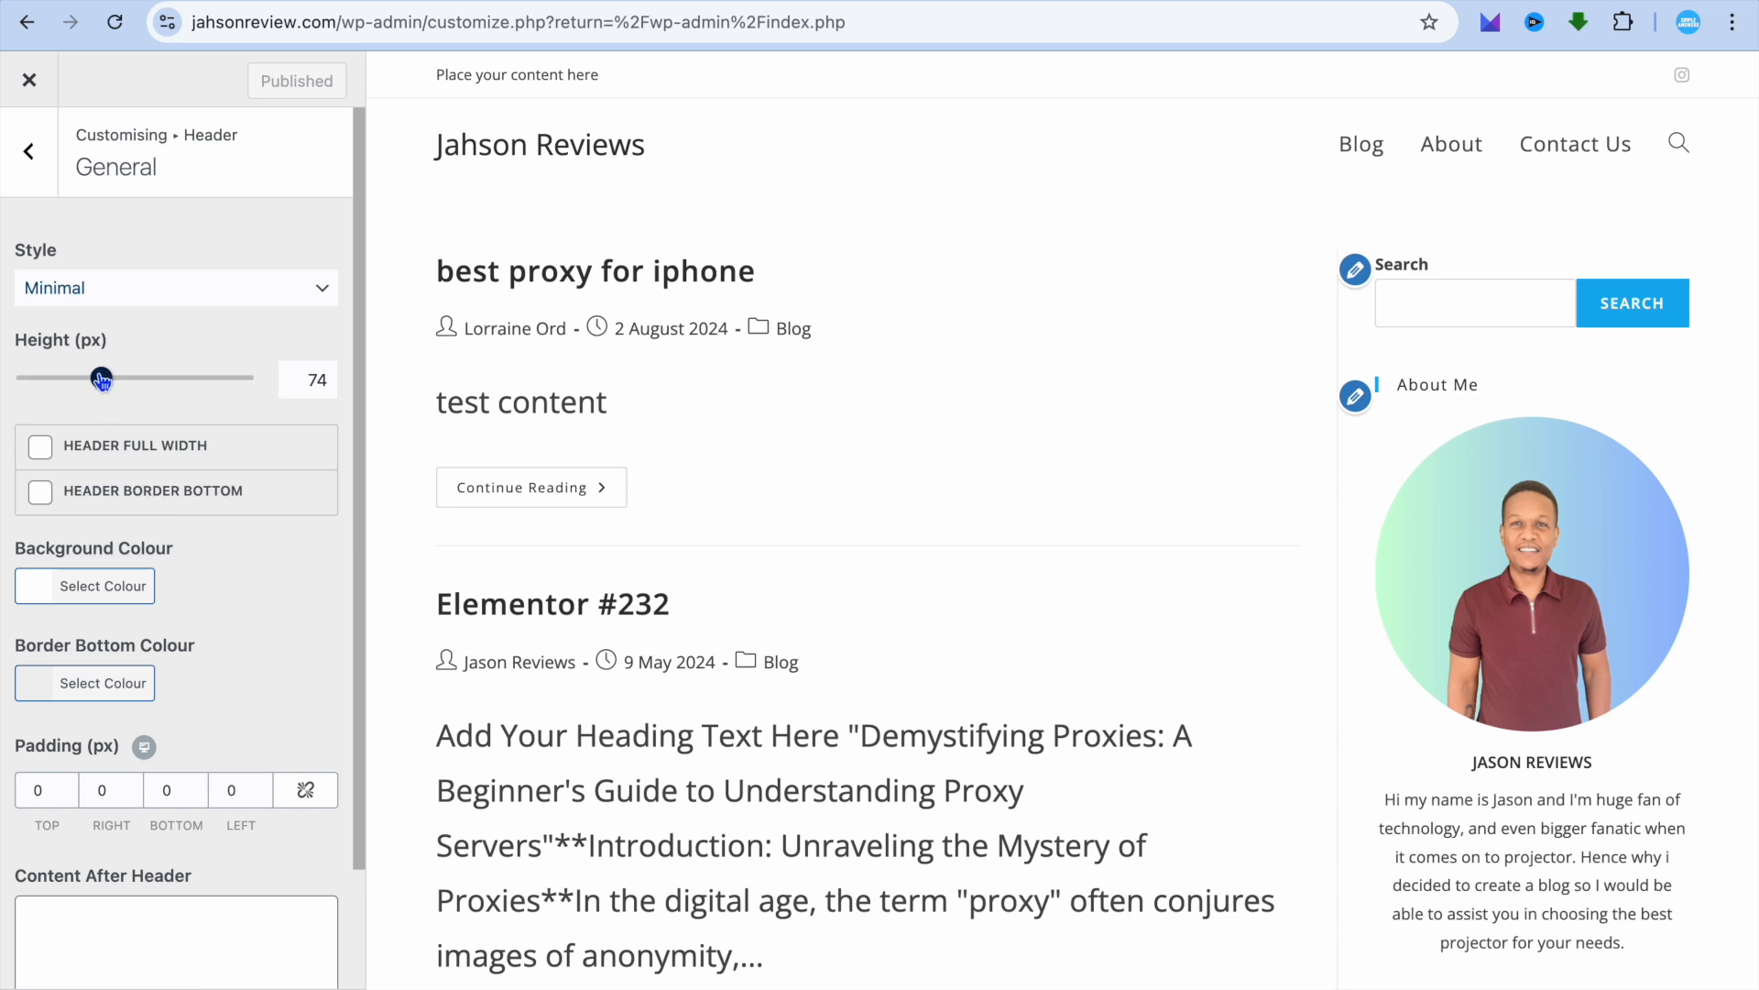
Preview taller header heights with the slider, then return the height to 73 px.
drag(101, 378, 141, 379)
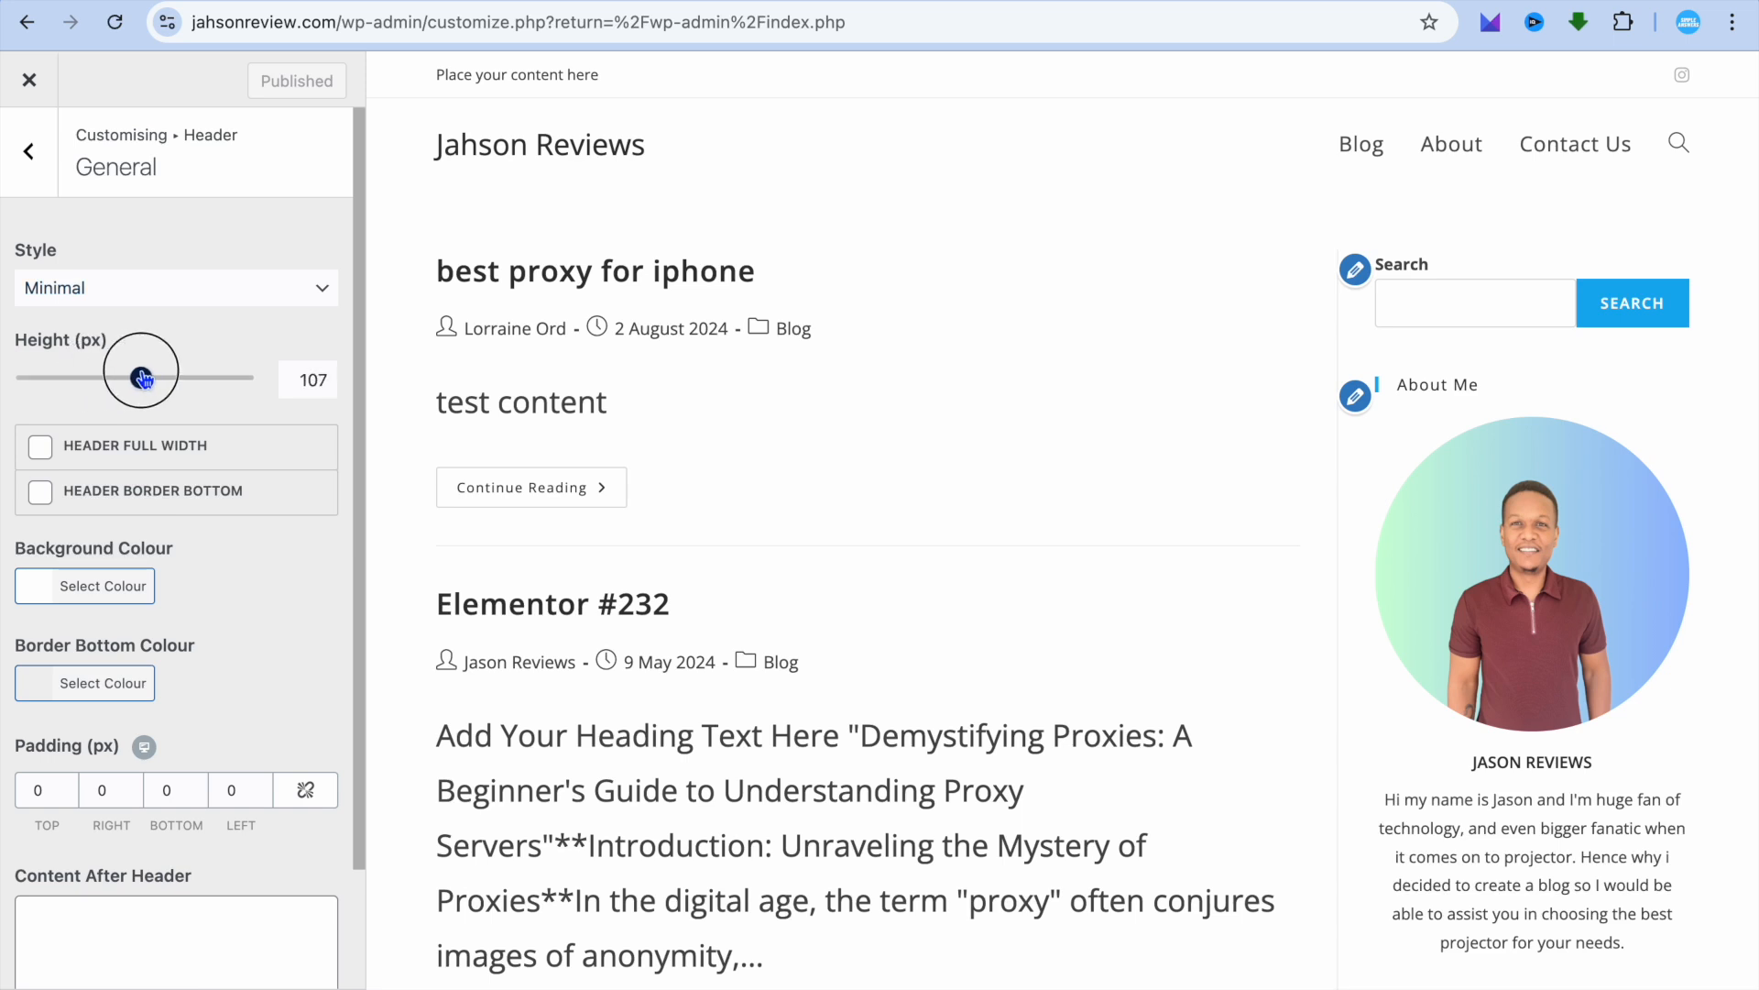
drag(141, 379, 210, 379)
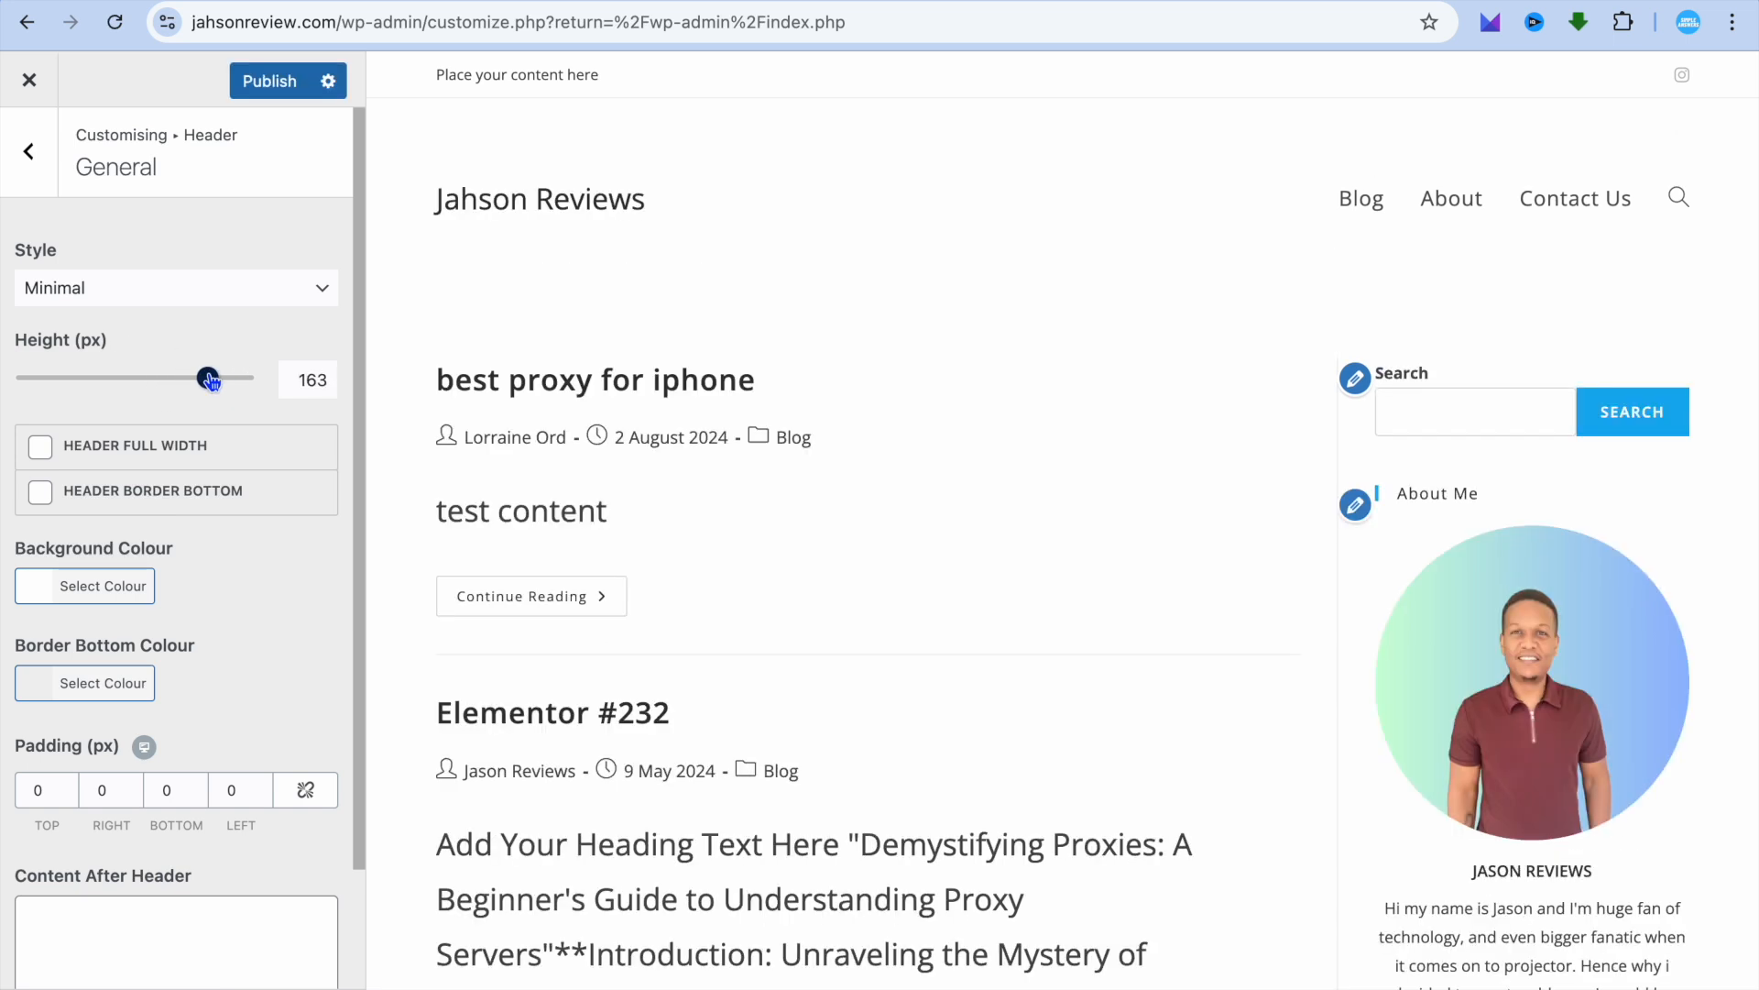
drag(210, 379, 144, 378)
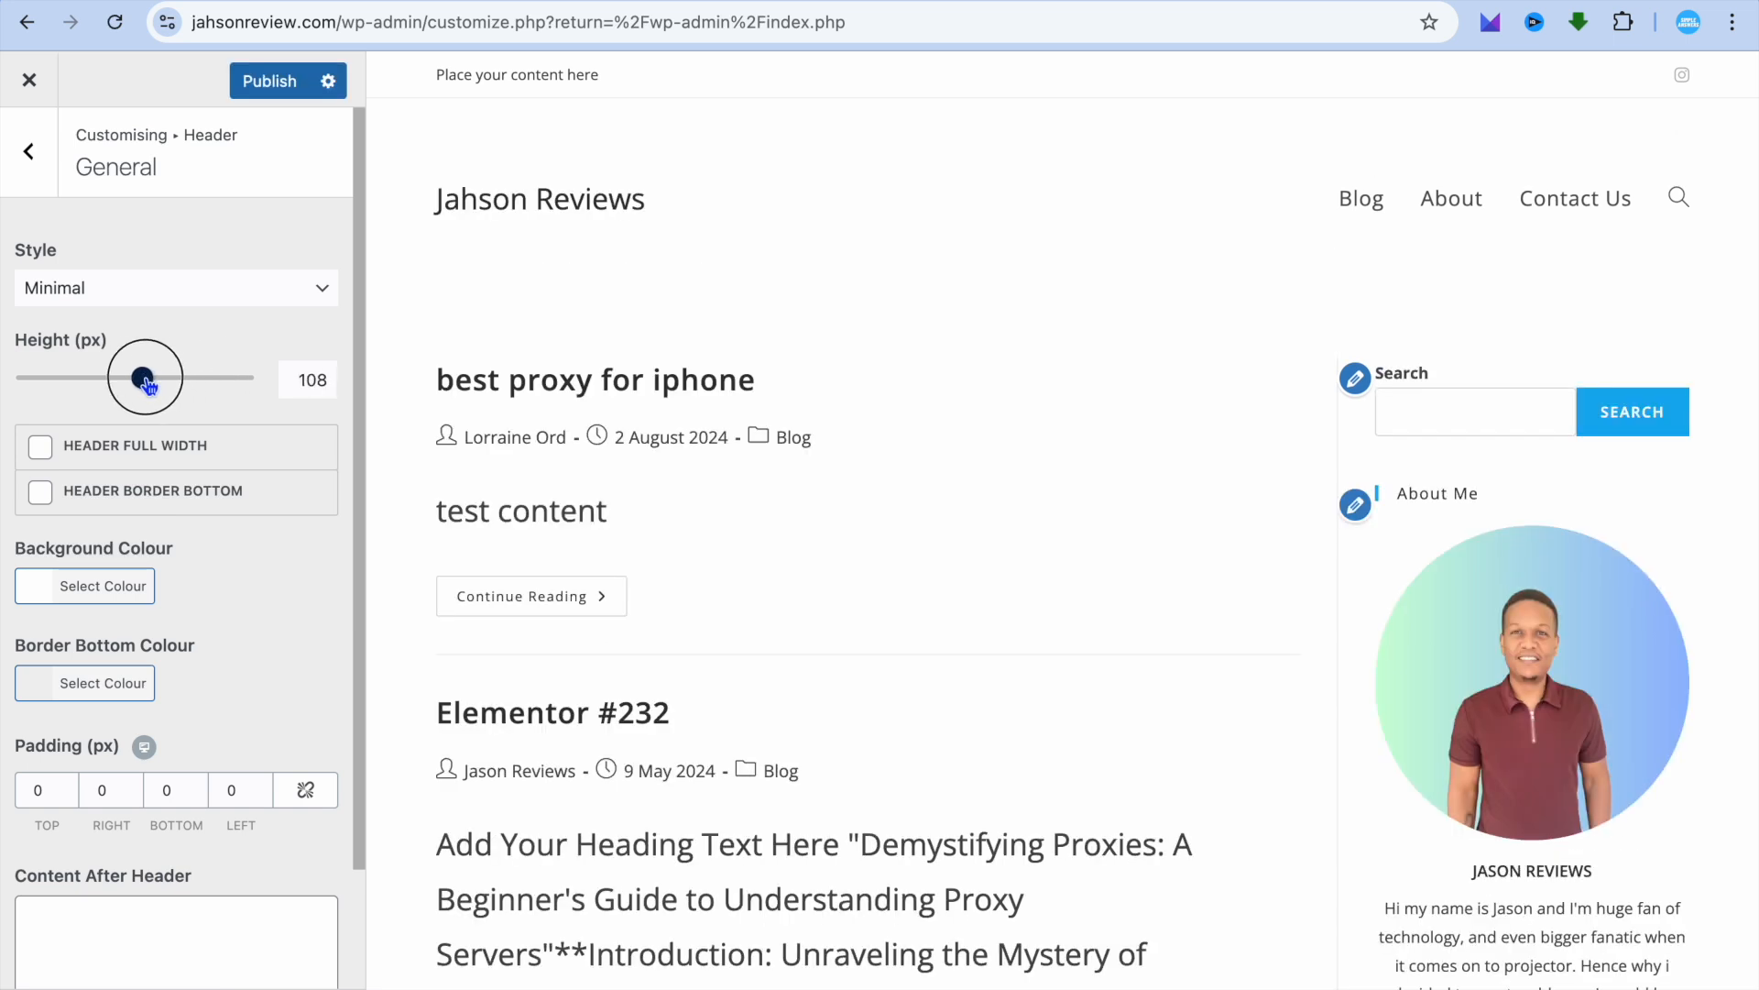
drag(146, 378, 103, 379)
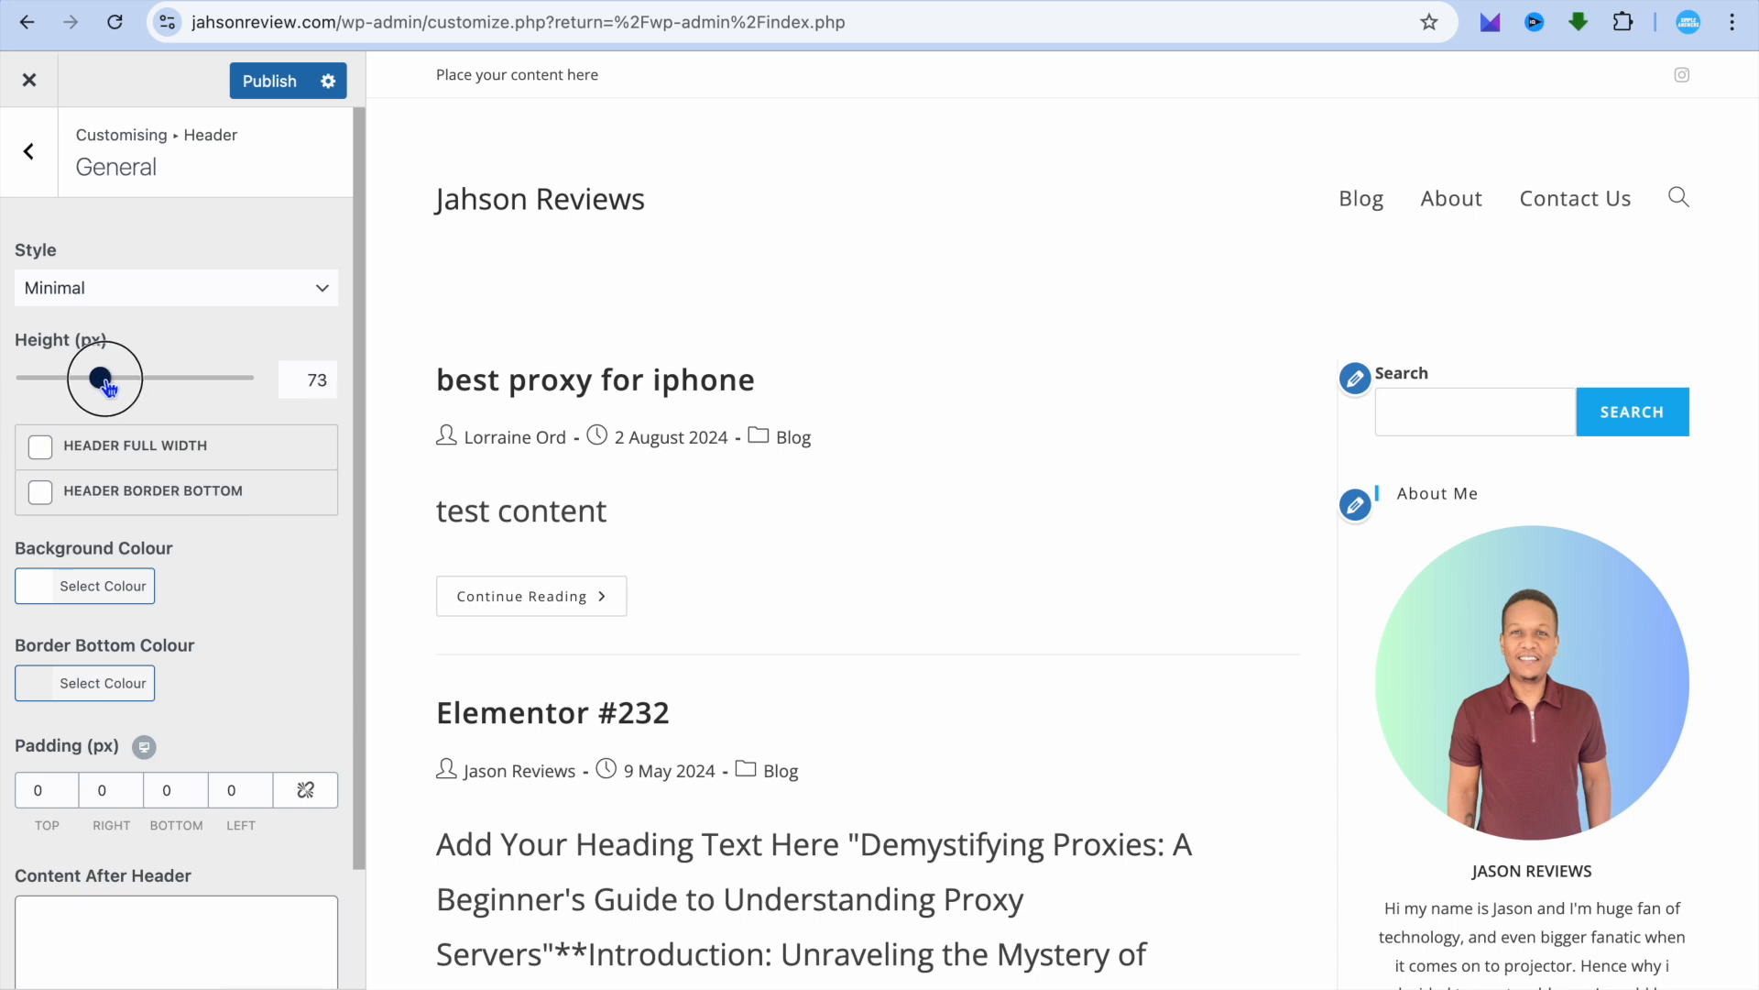
drag(99, 379, 101, 378)
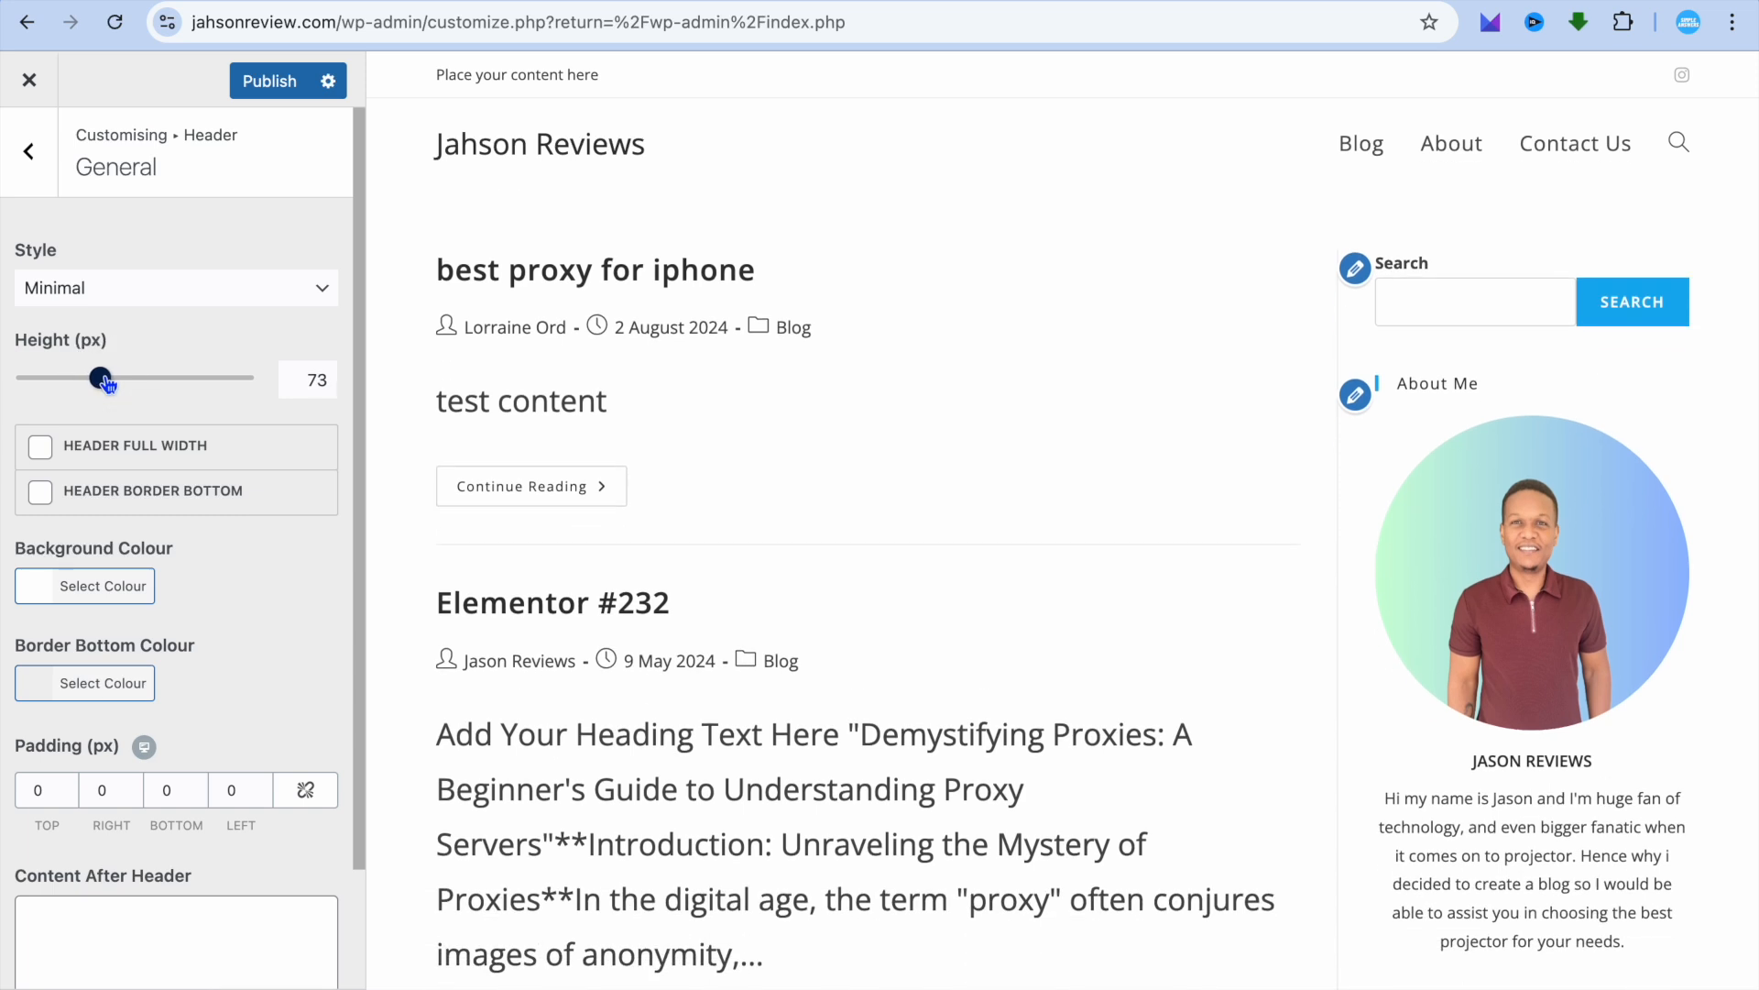
mouse_move(56, 465)
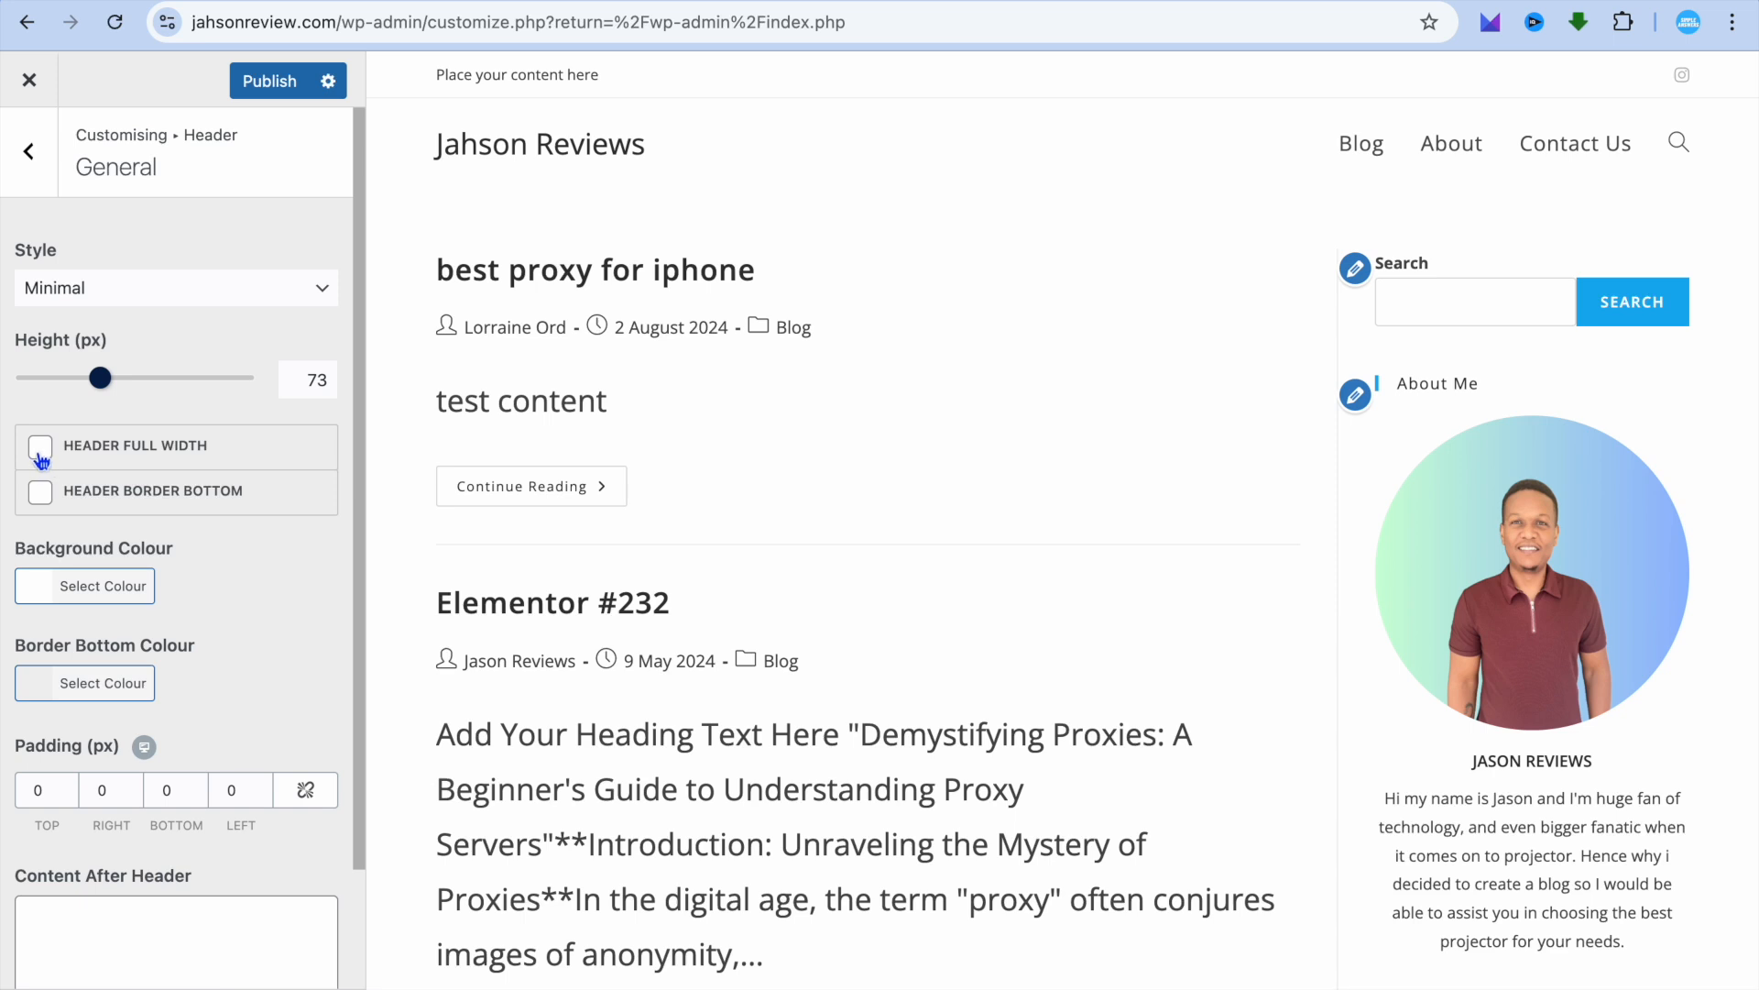
click(40, 446)
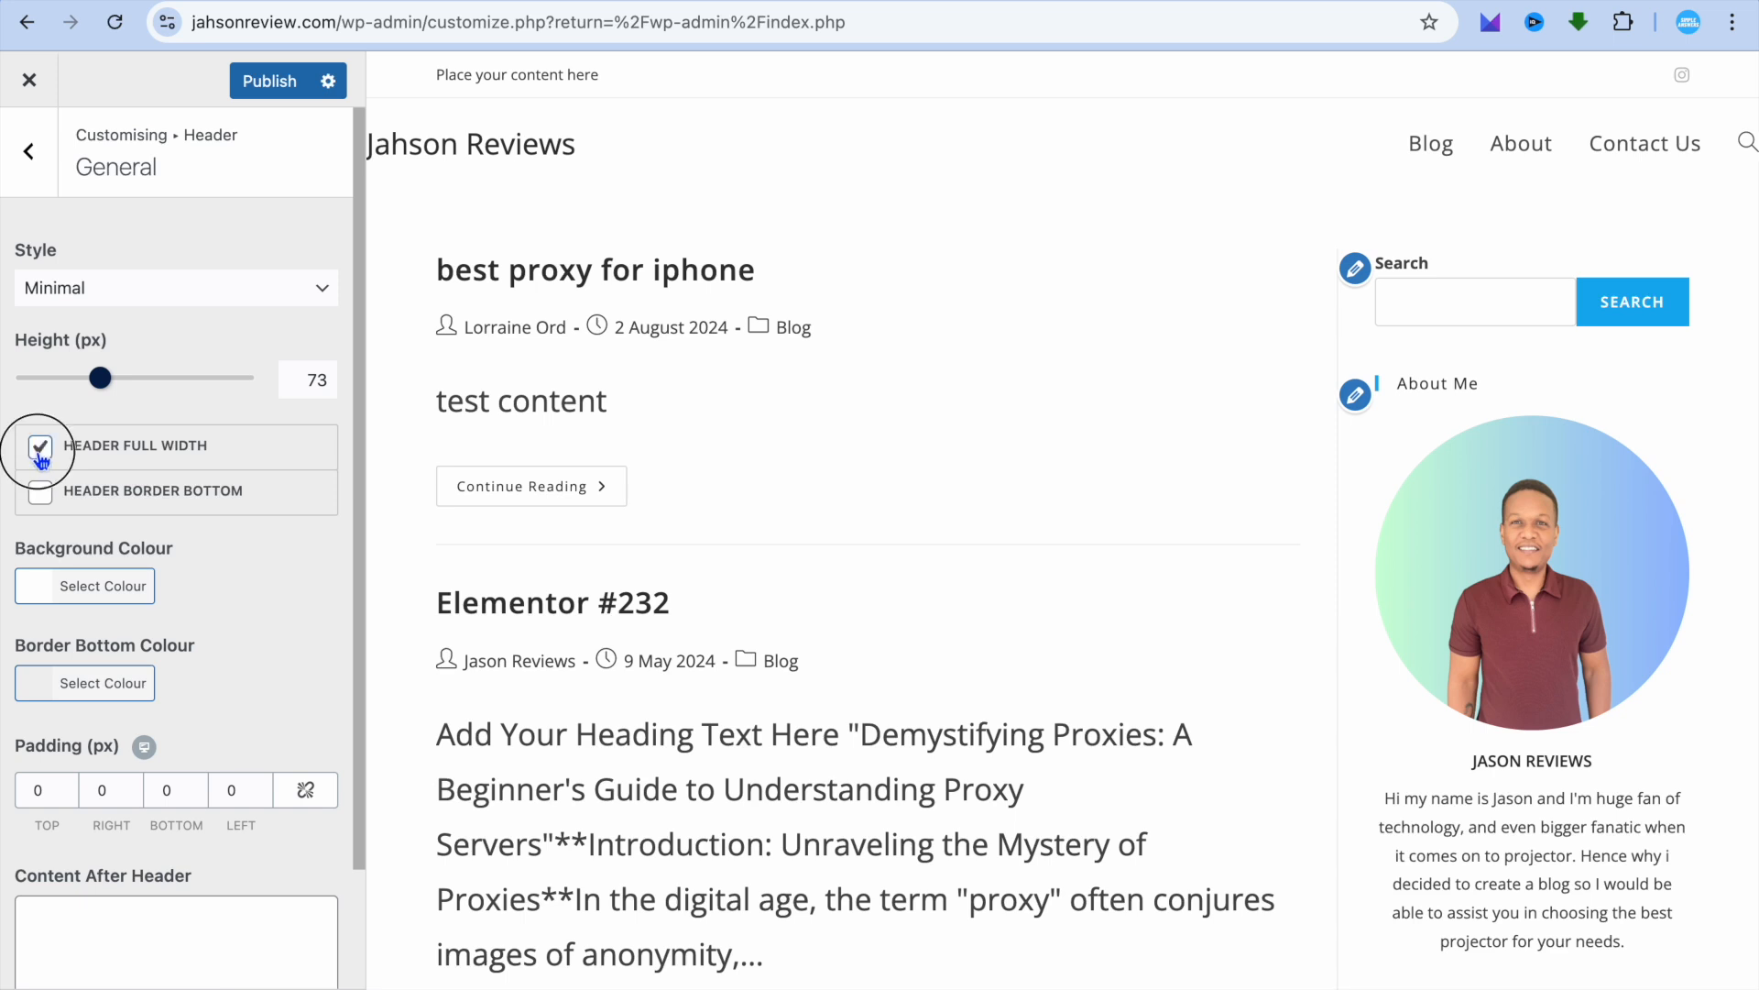
click(40, 446)
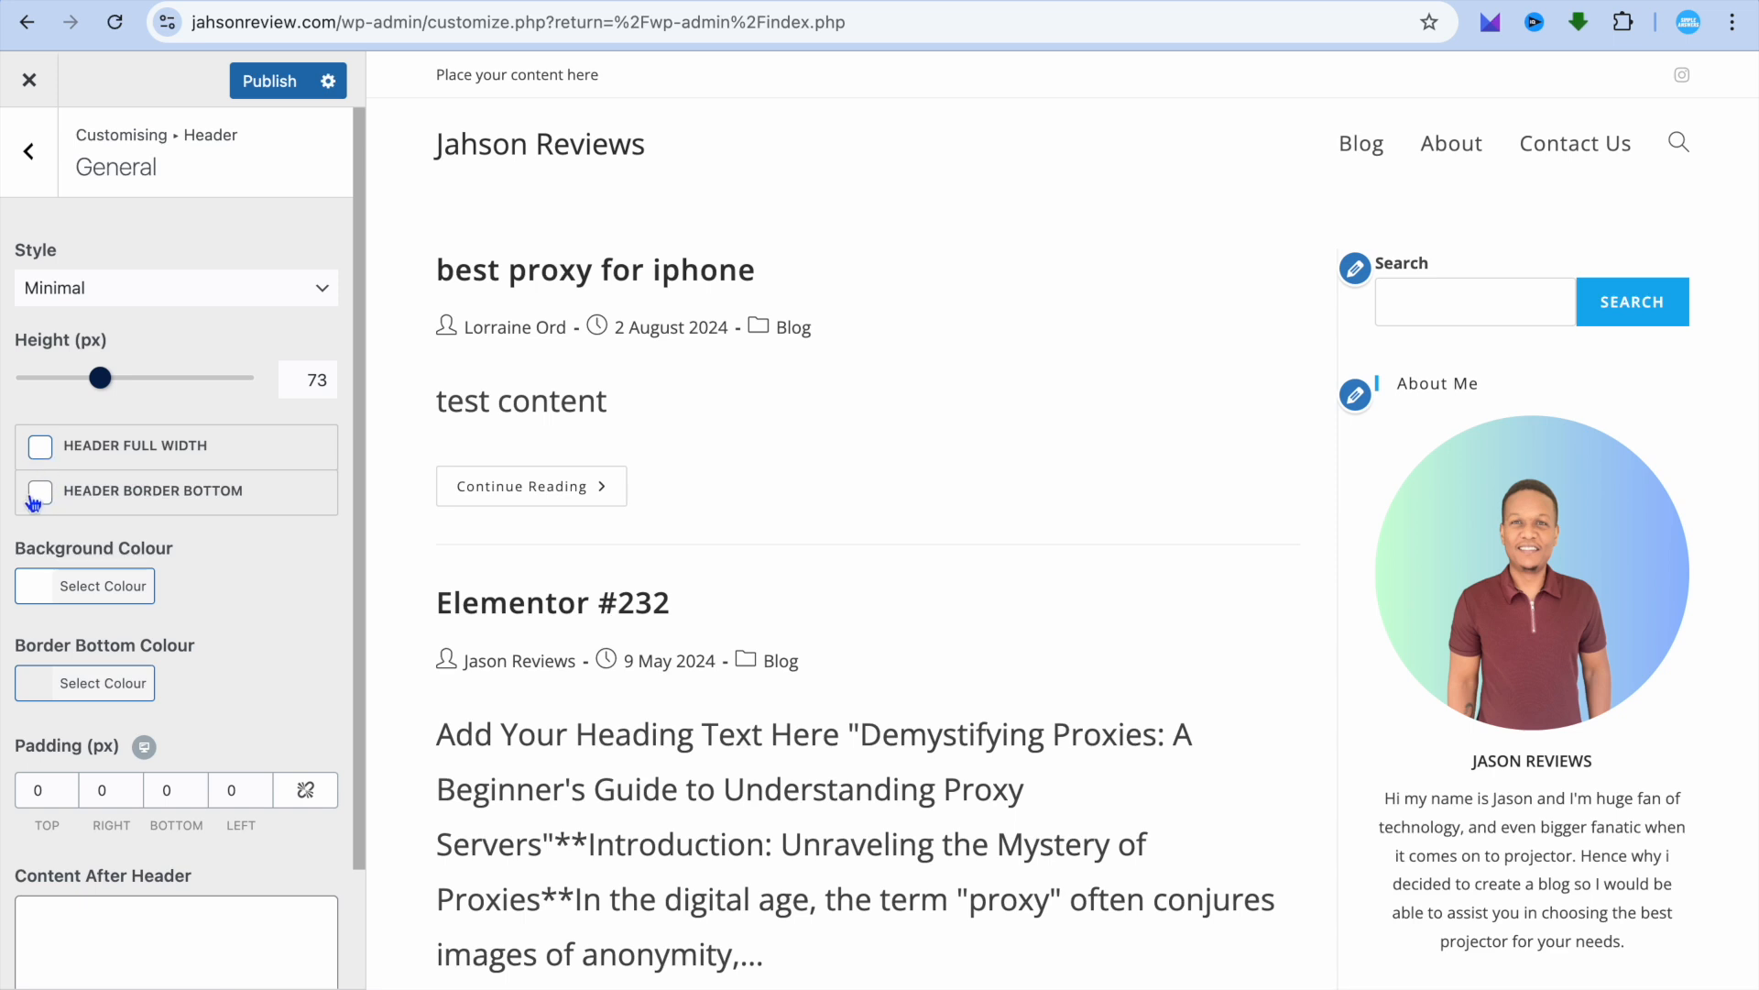
click(41, 491)
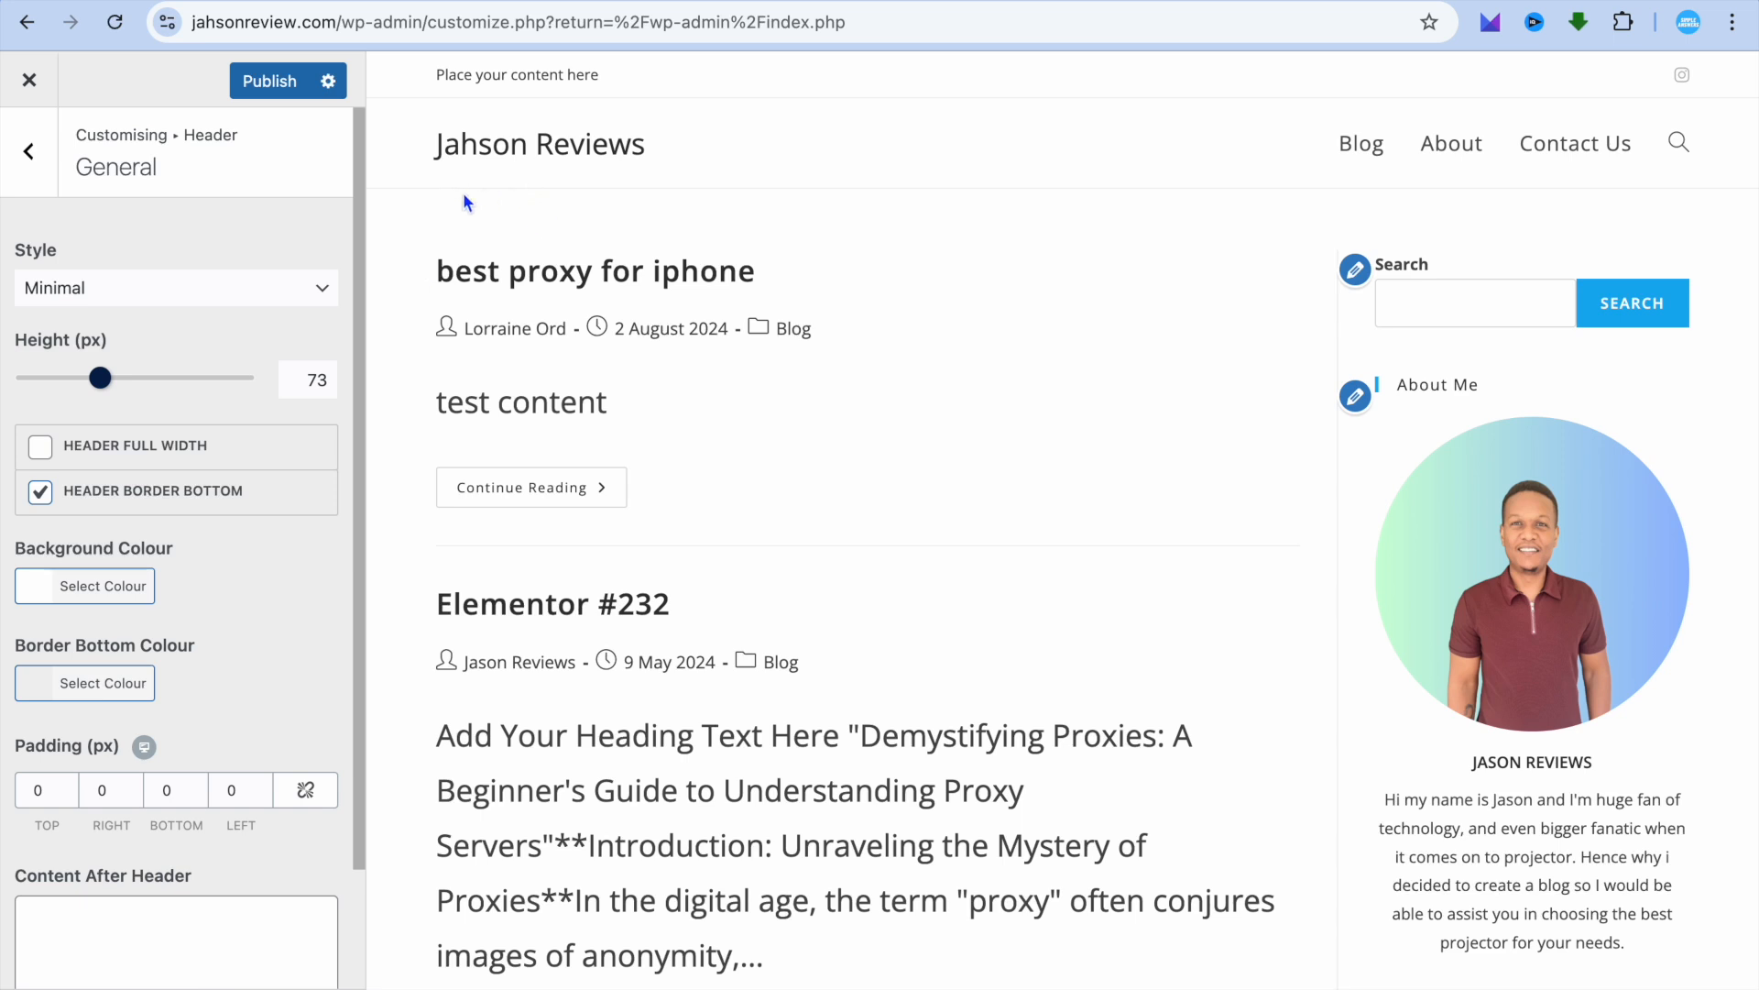
click(41, 491)
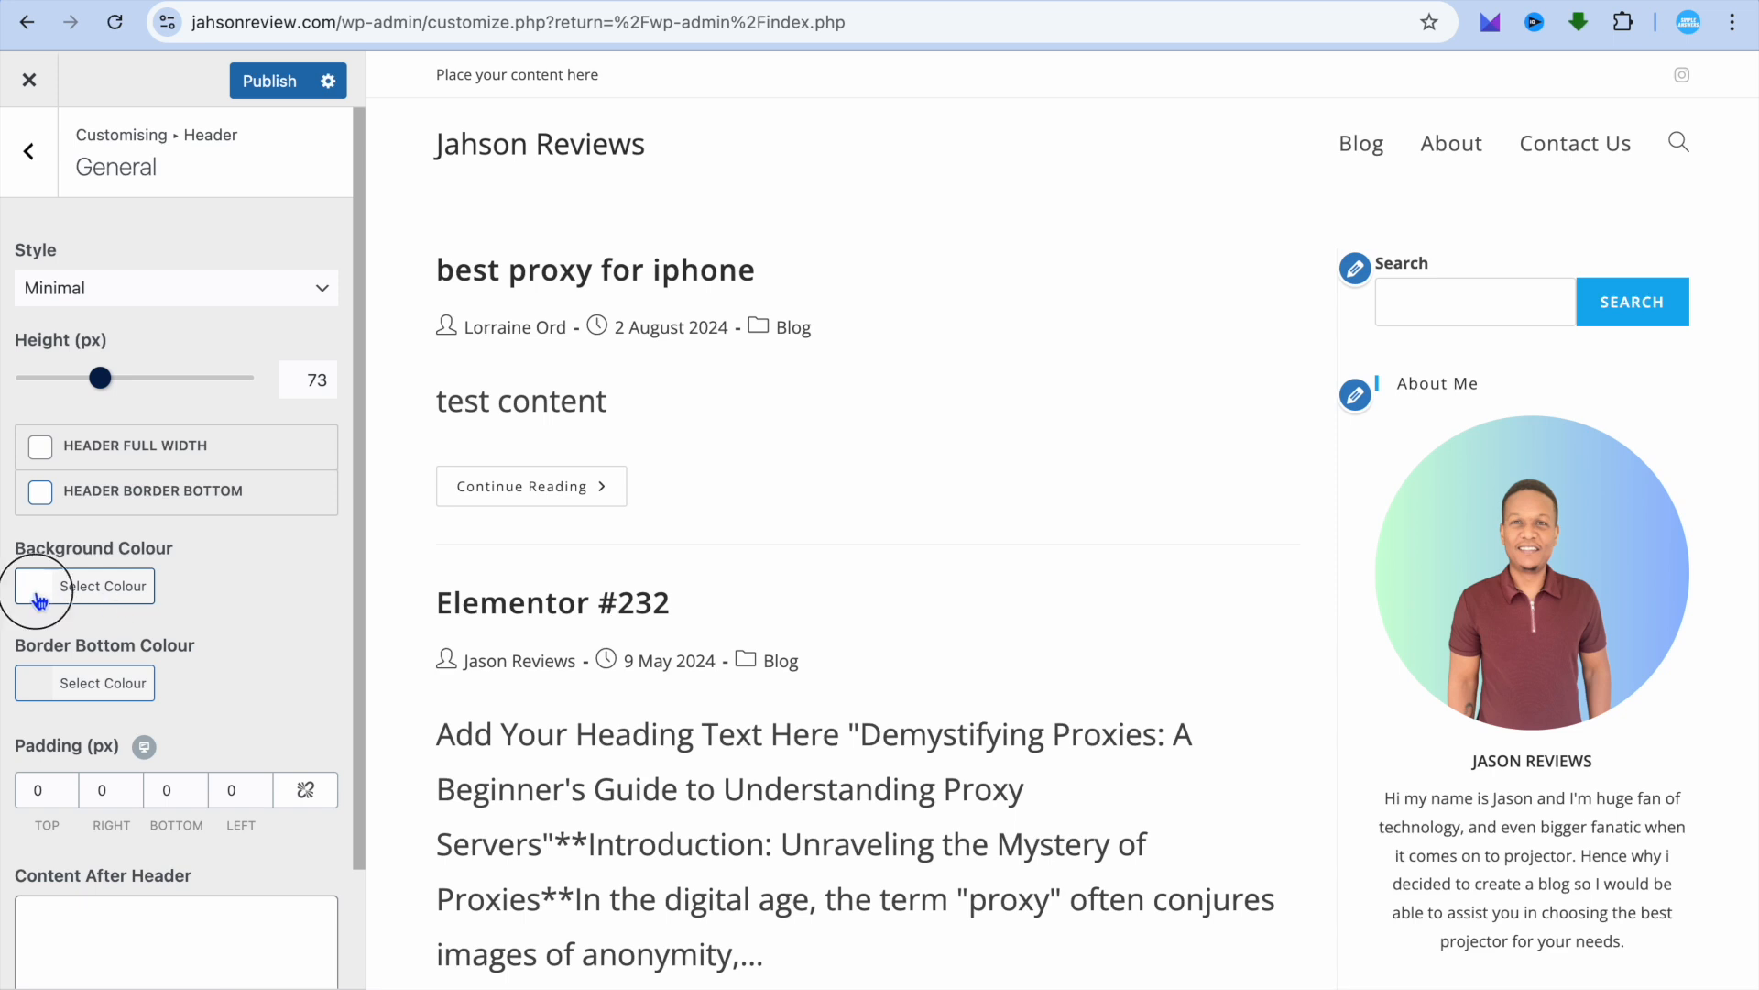
Set the header background colour to the yellow swatch.
click(102, 586)
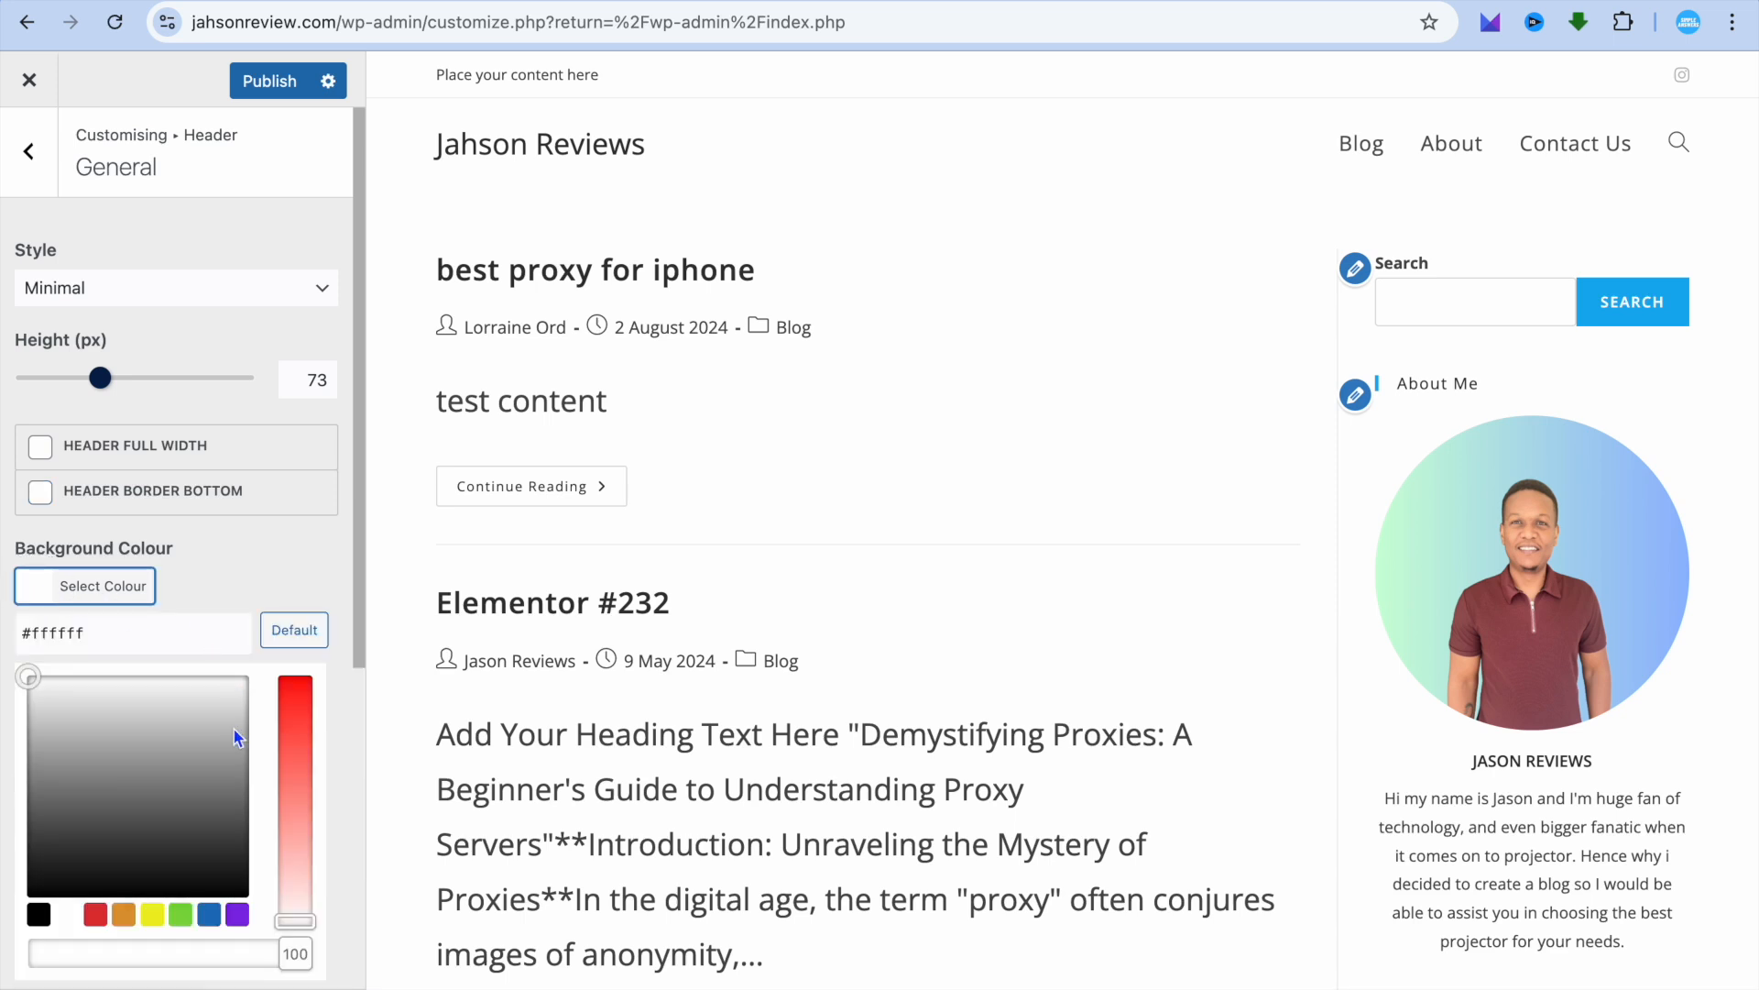
mouse_move(154, 918)
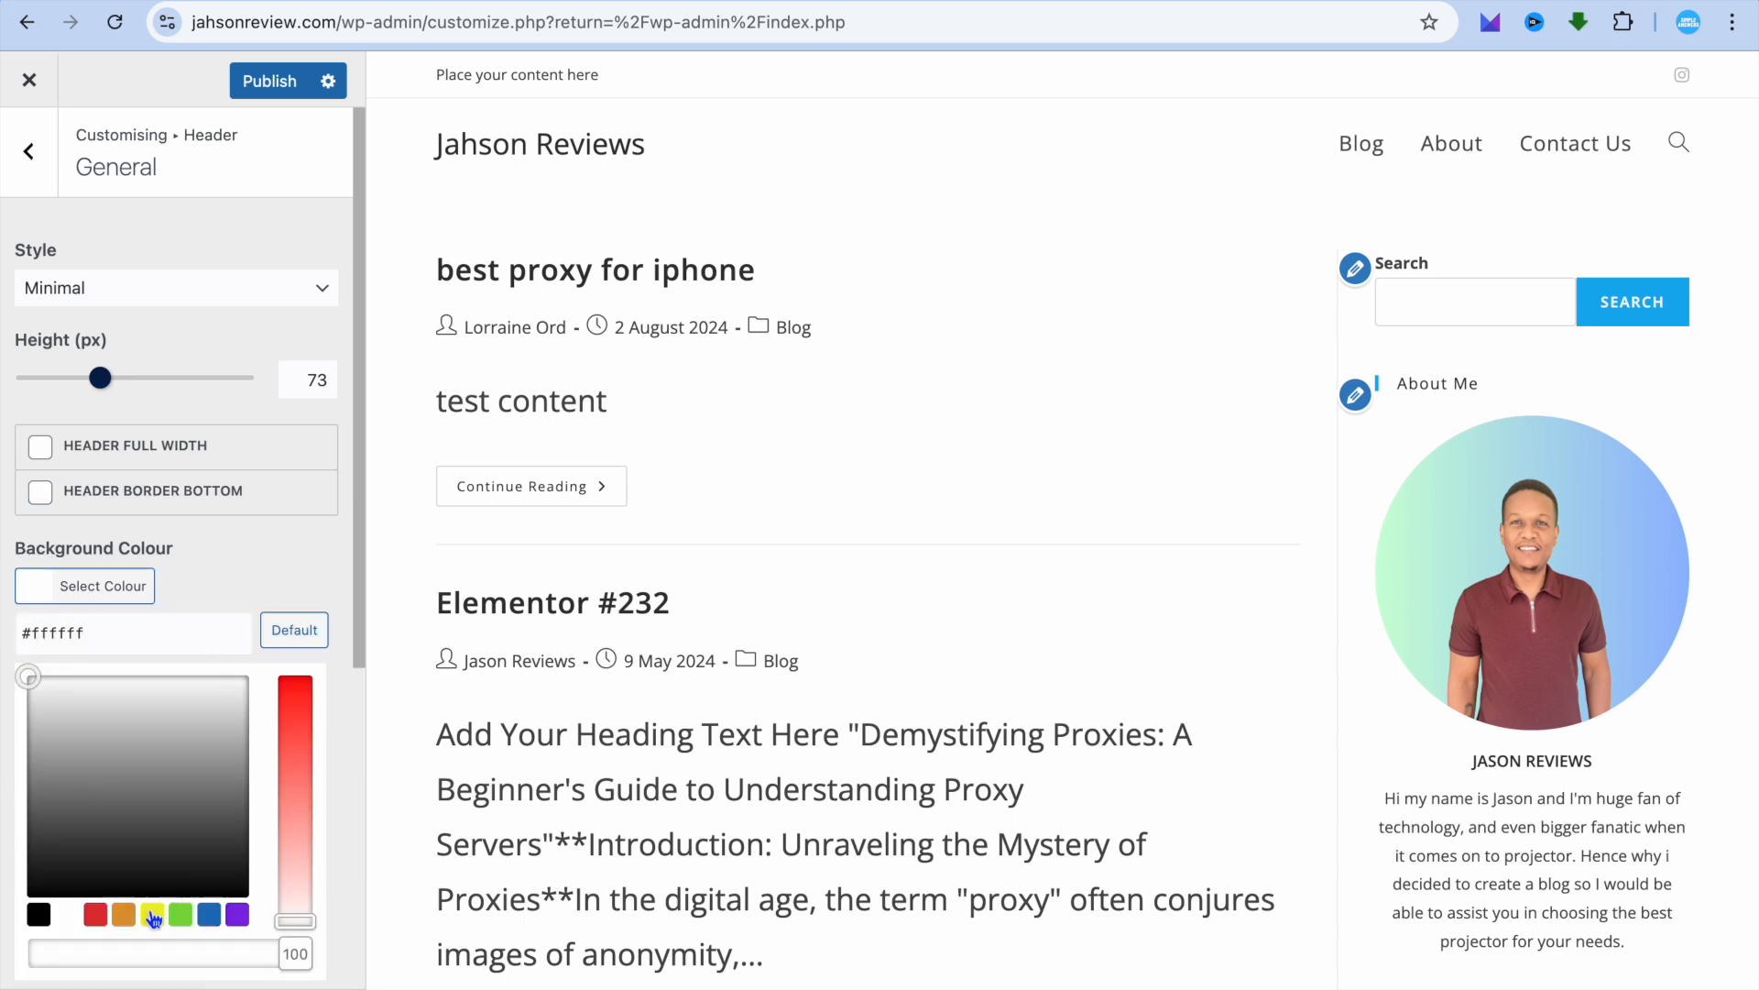
click(153, 915)
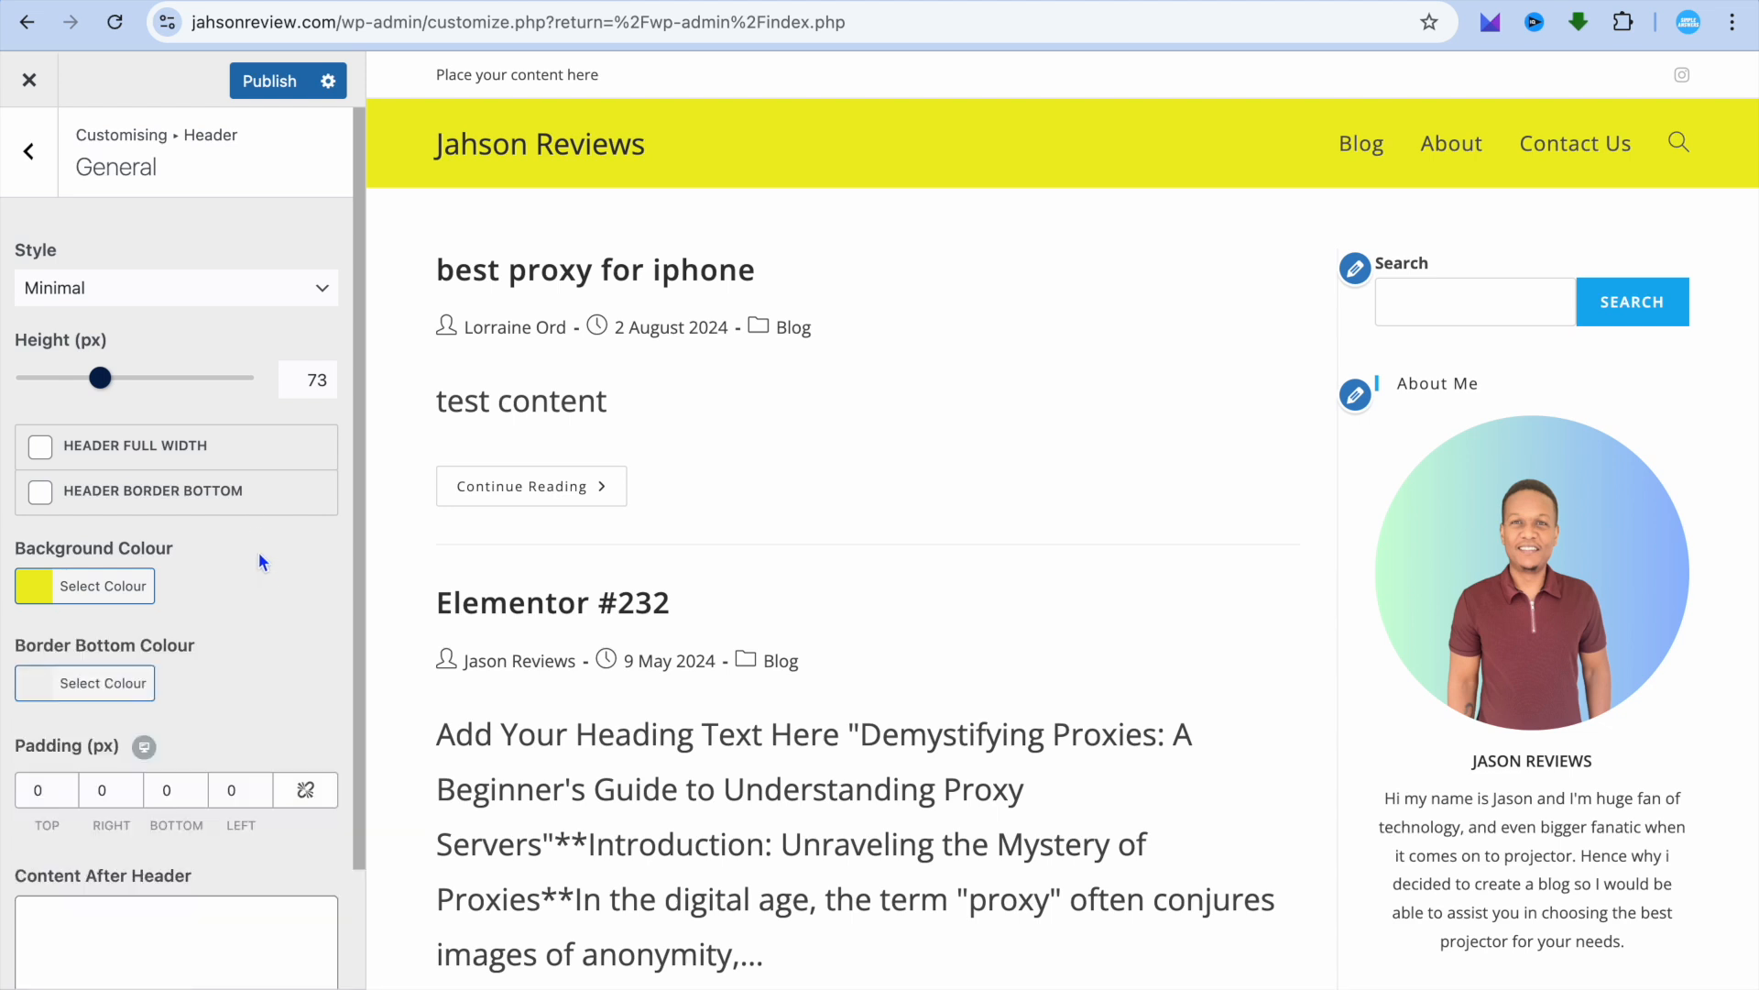
scroll(down, 3)
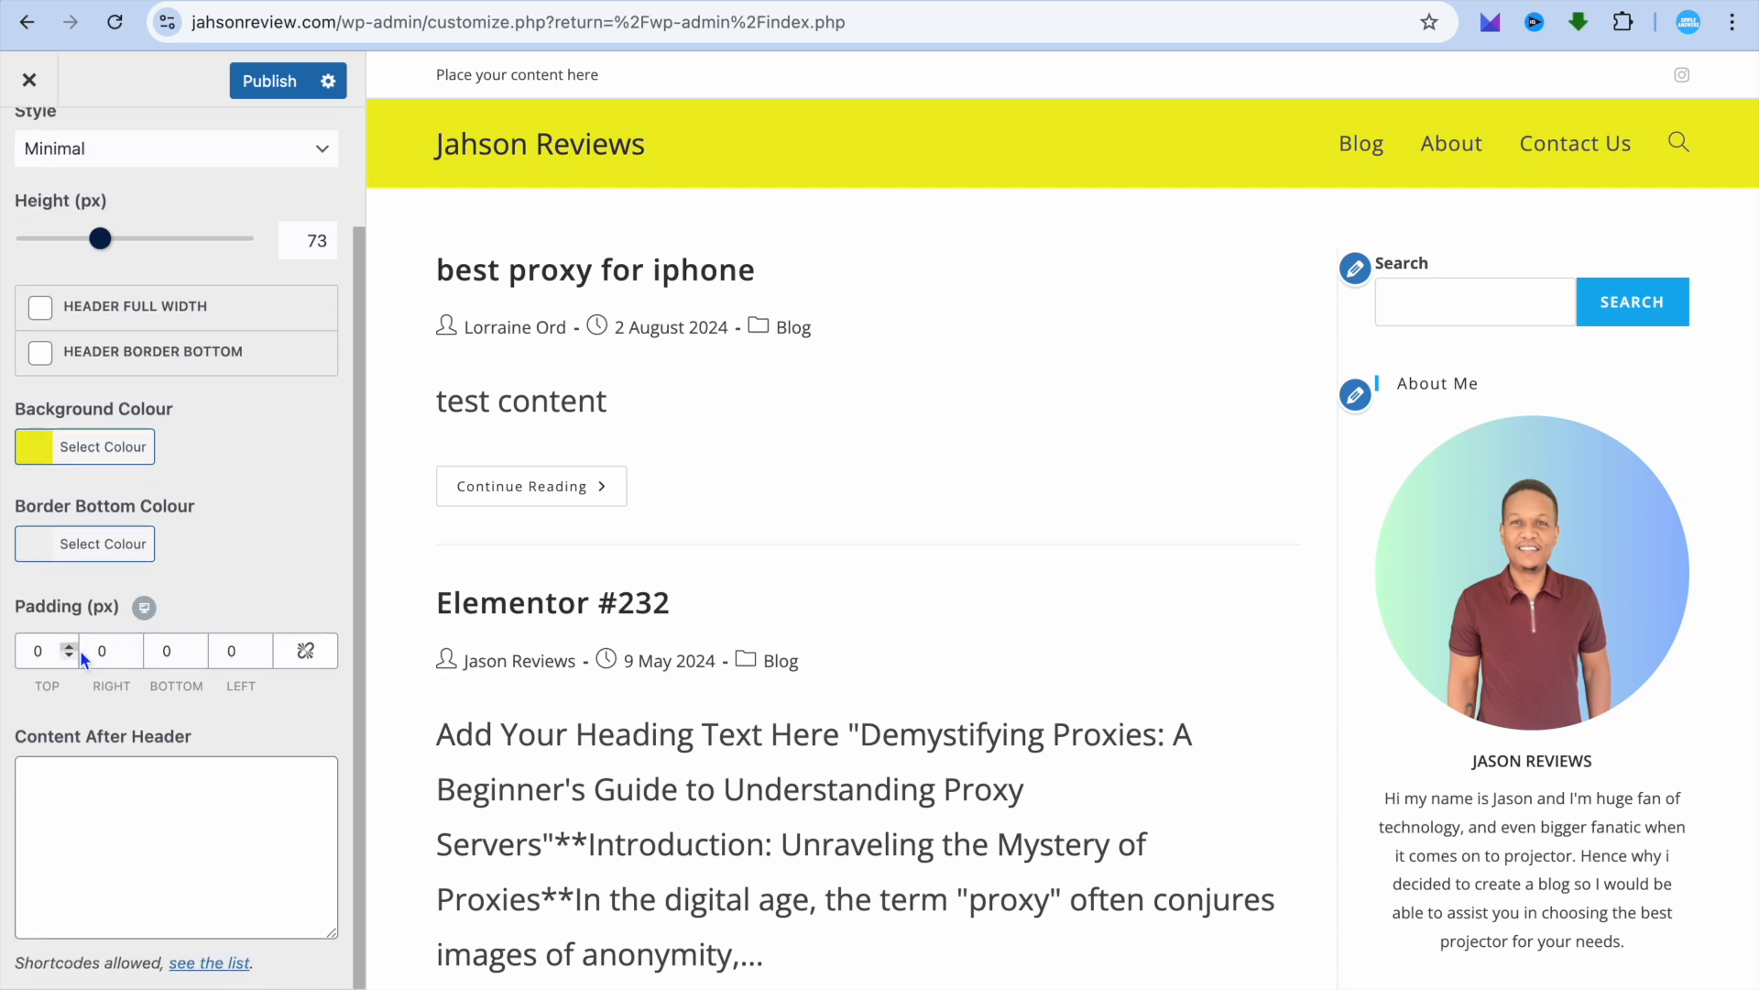
mouse_move(260, 553)
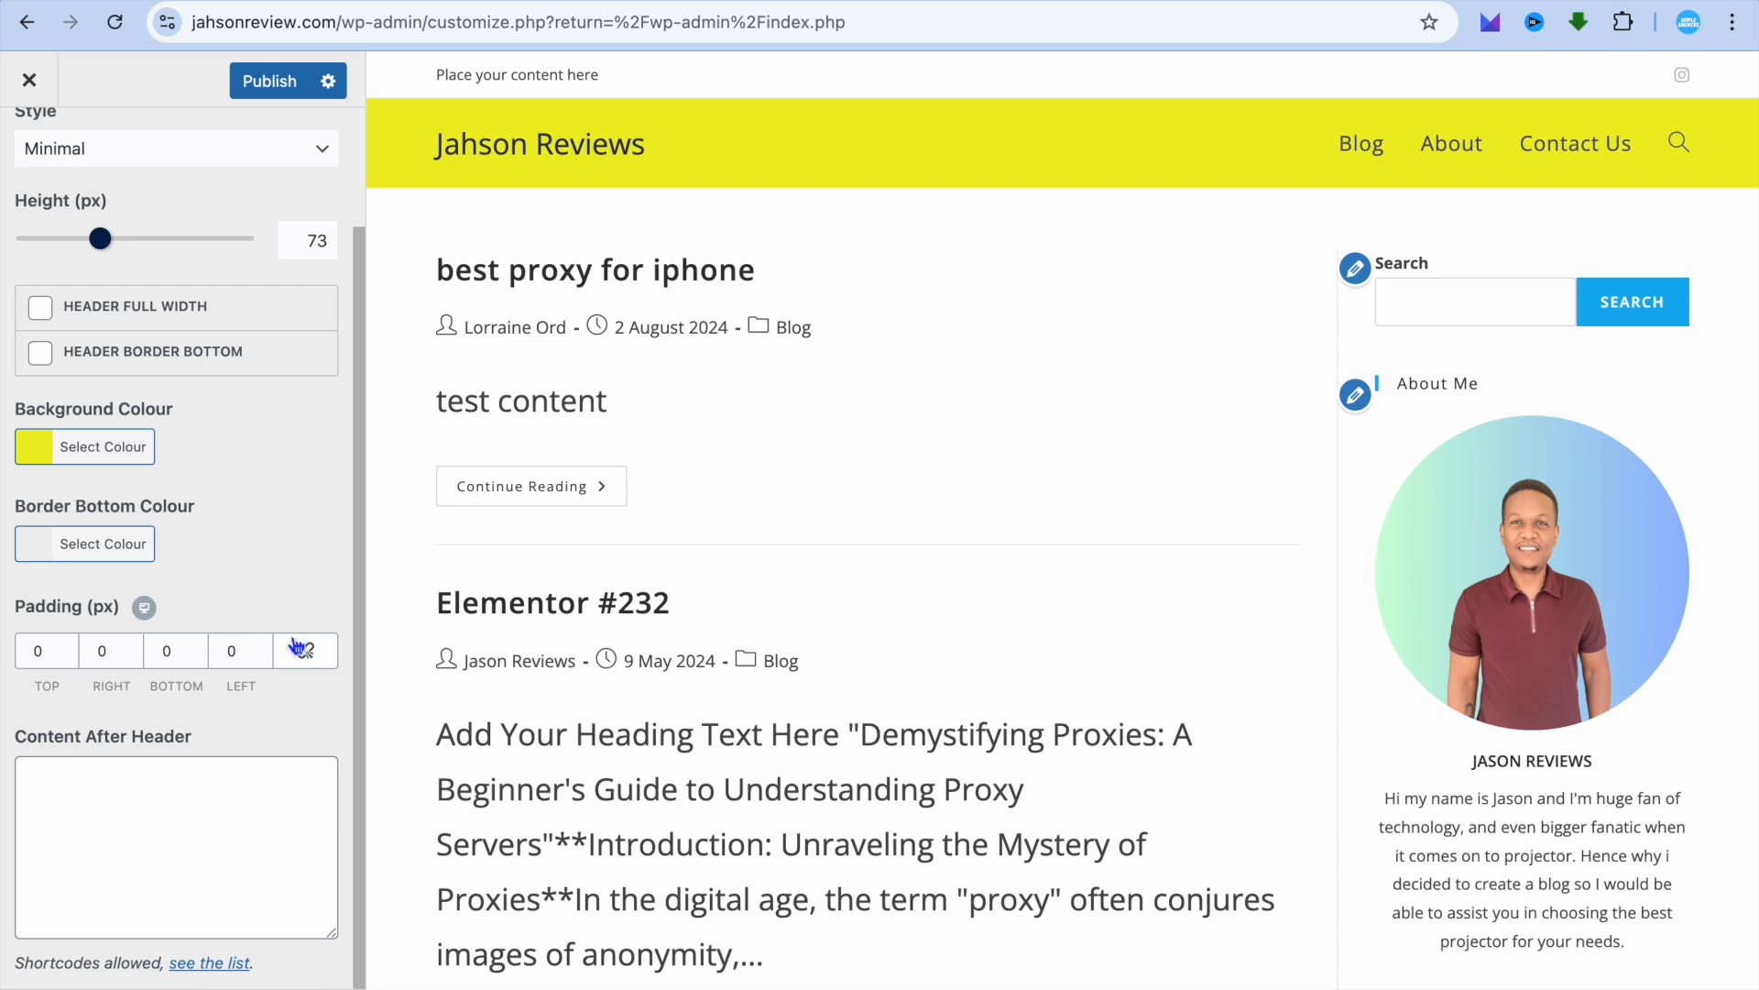
scroll(up, 3)
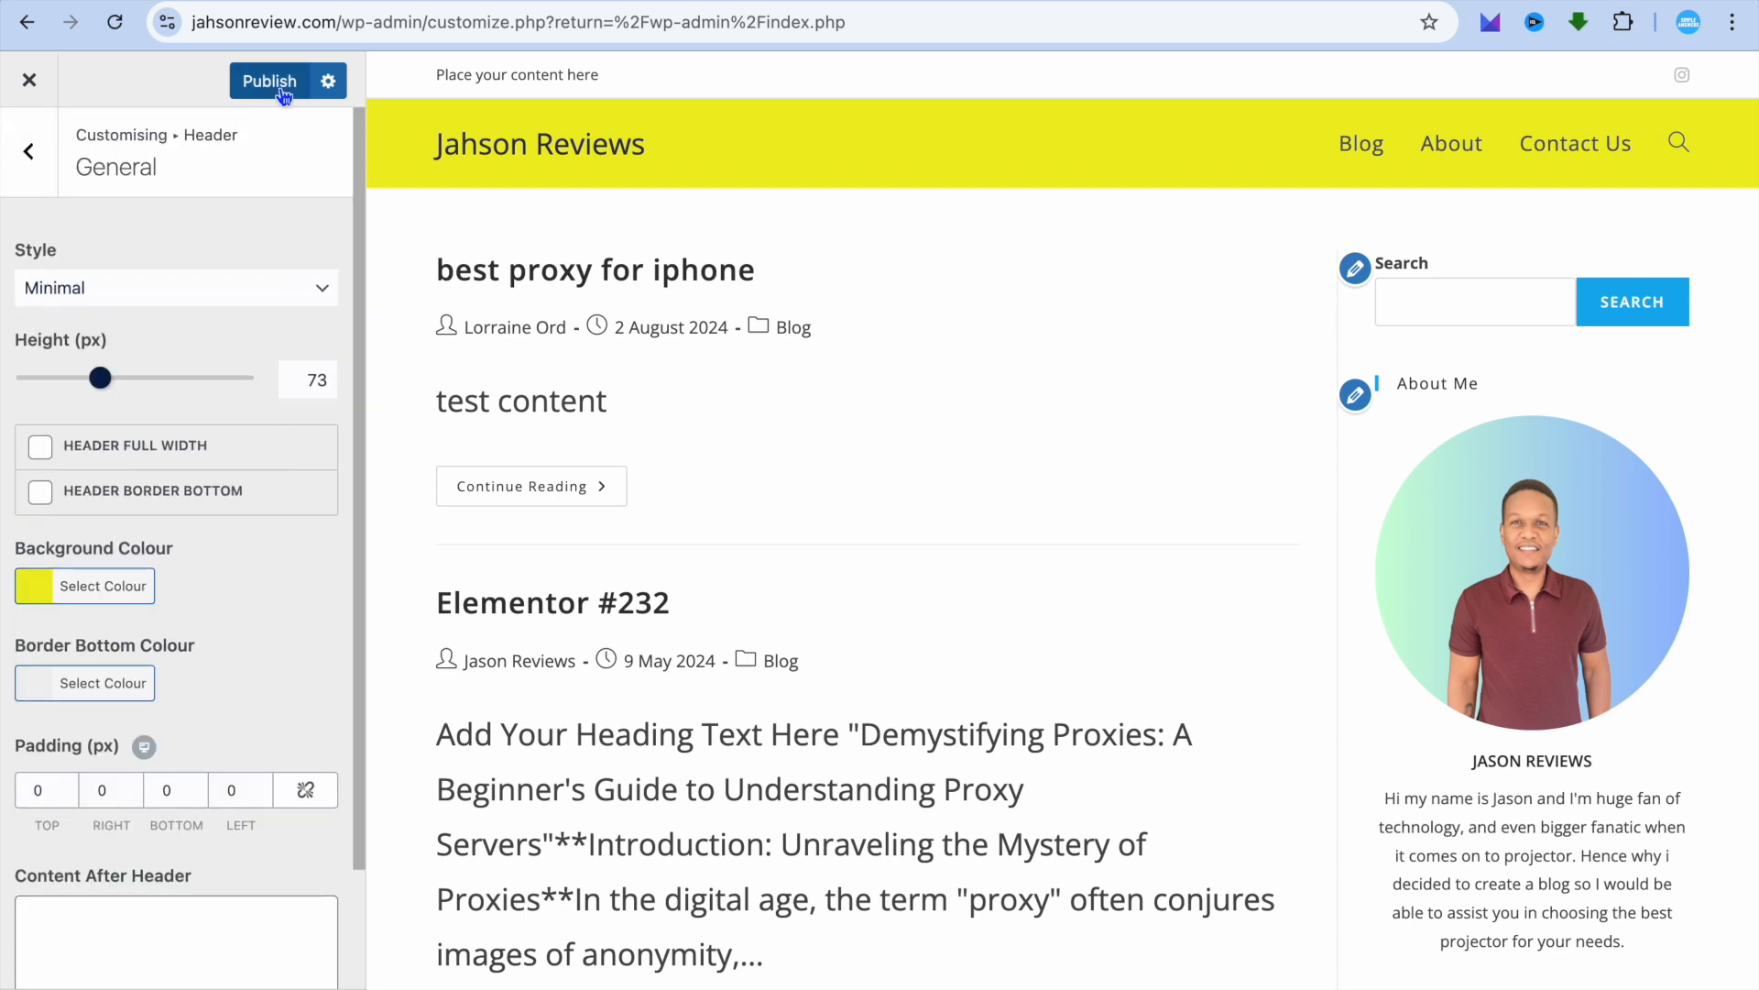